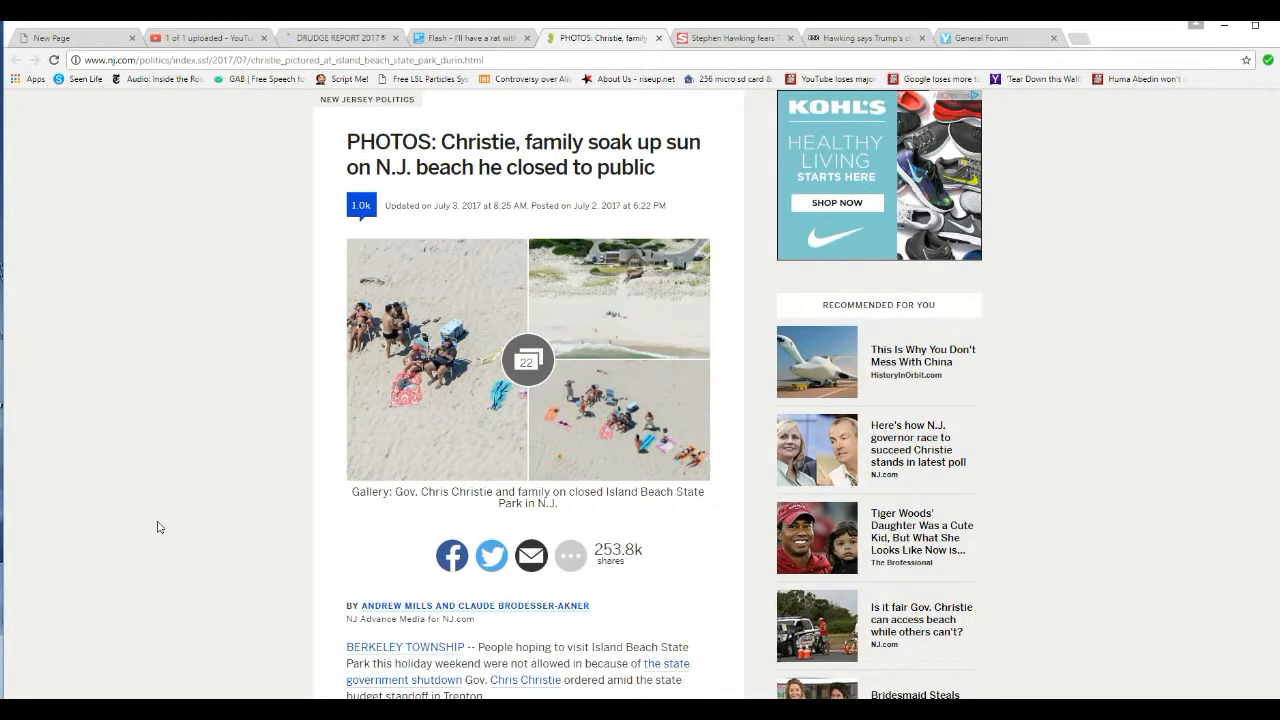
mouse_move(172, 568)
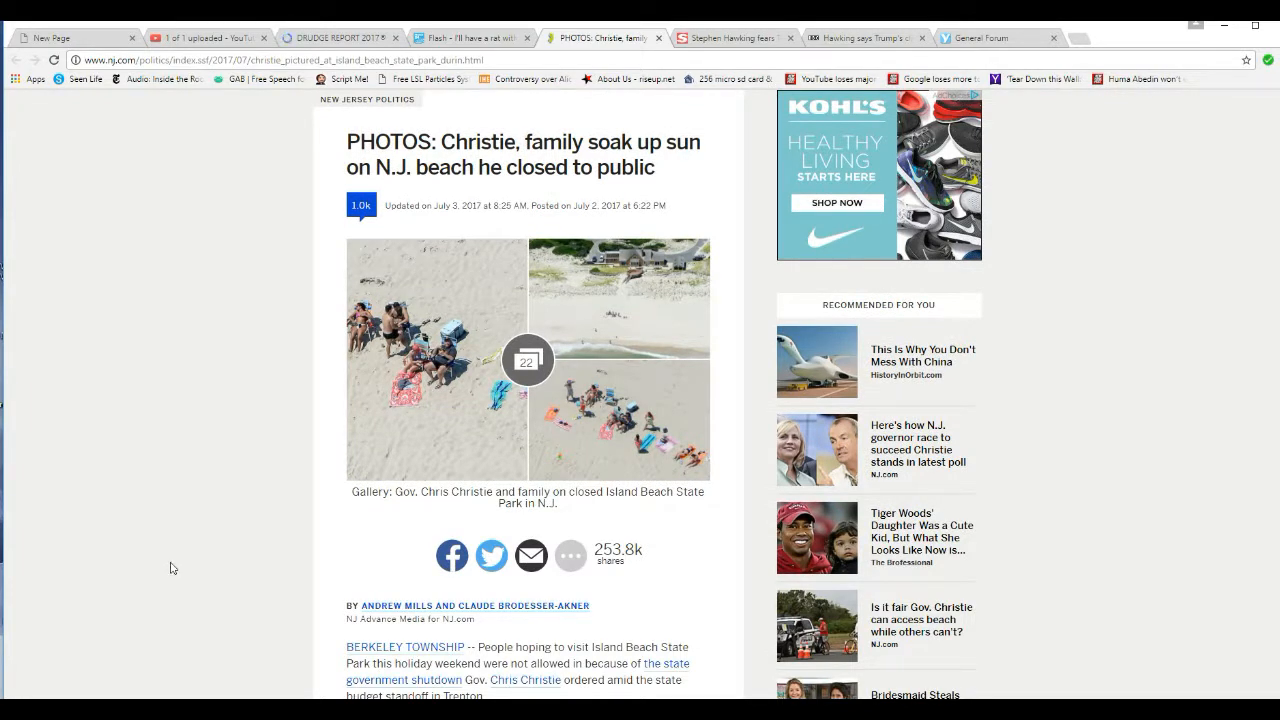
mouse_move(192, 516)
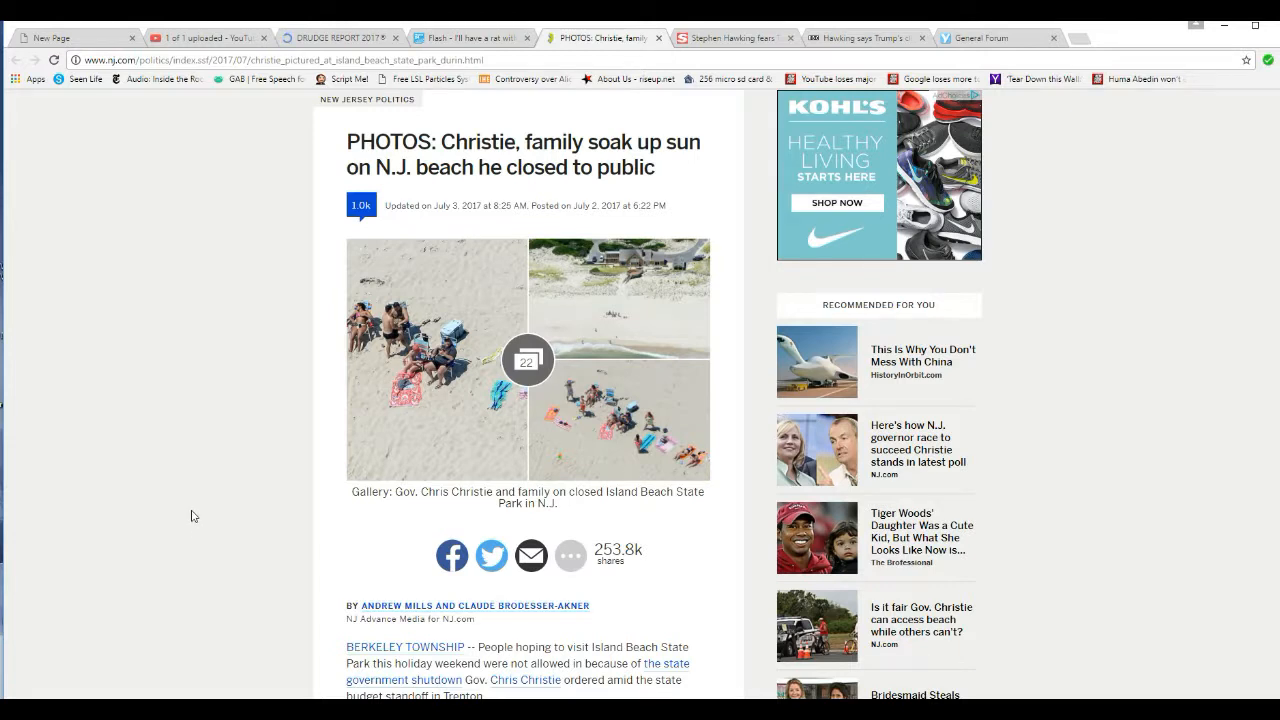
mouse_move(268, 512)
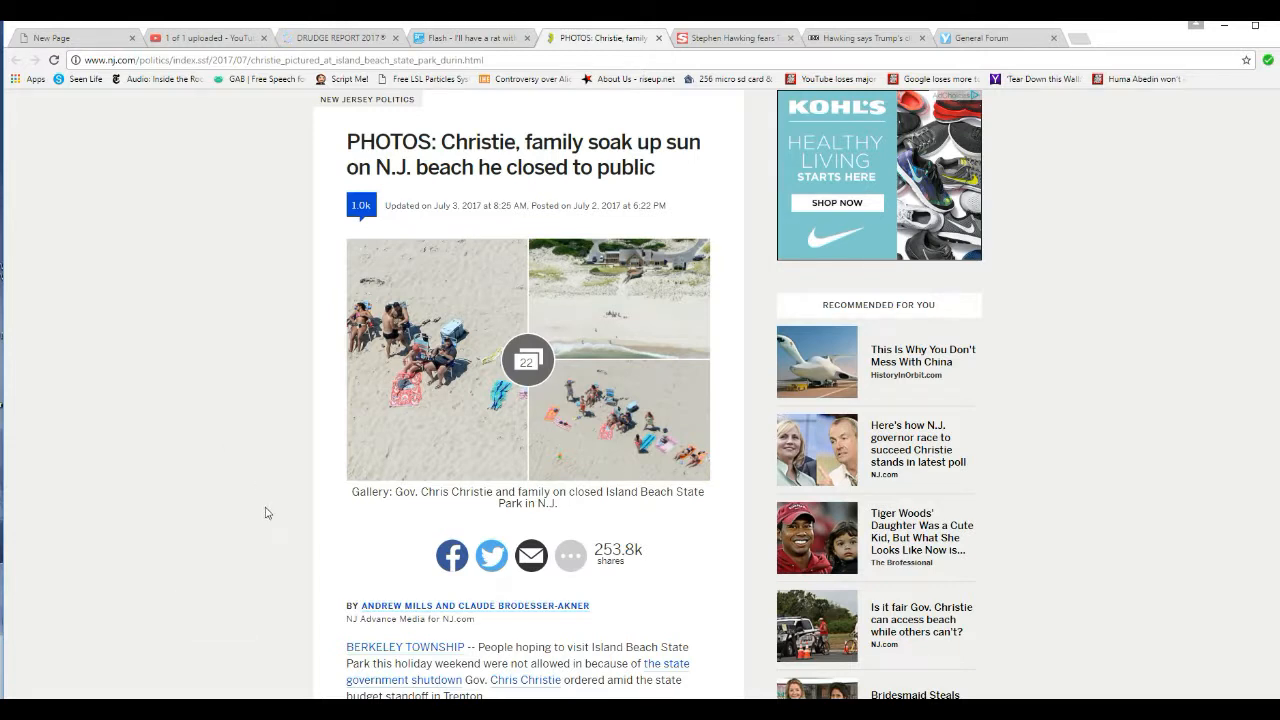
mouse_move(228, 508)
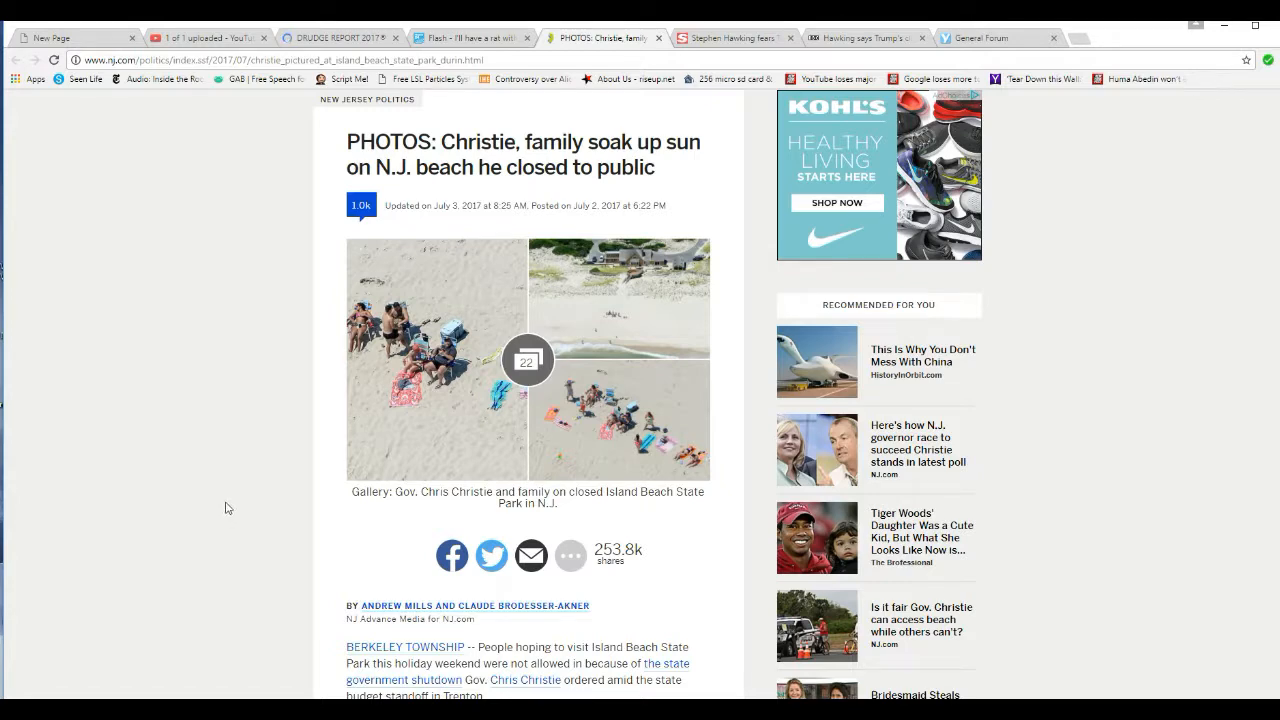
scroll(down, 3)
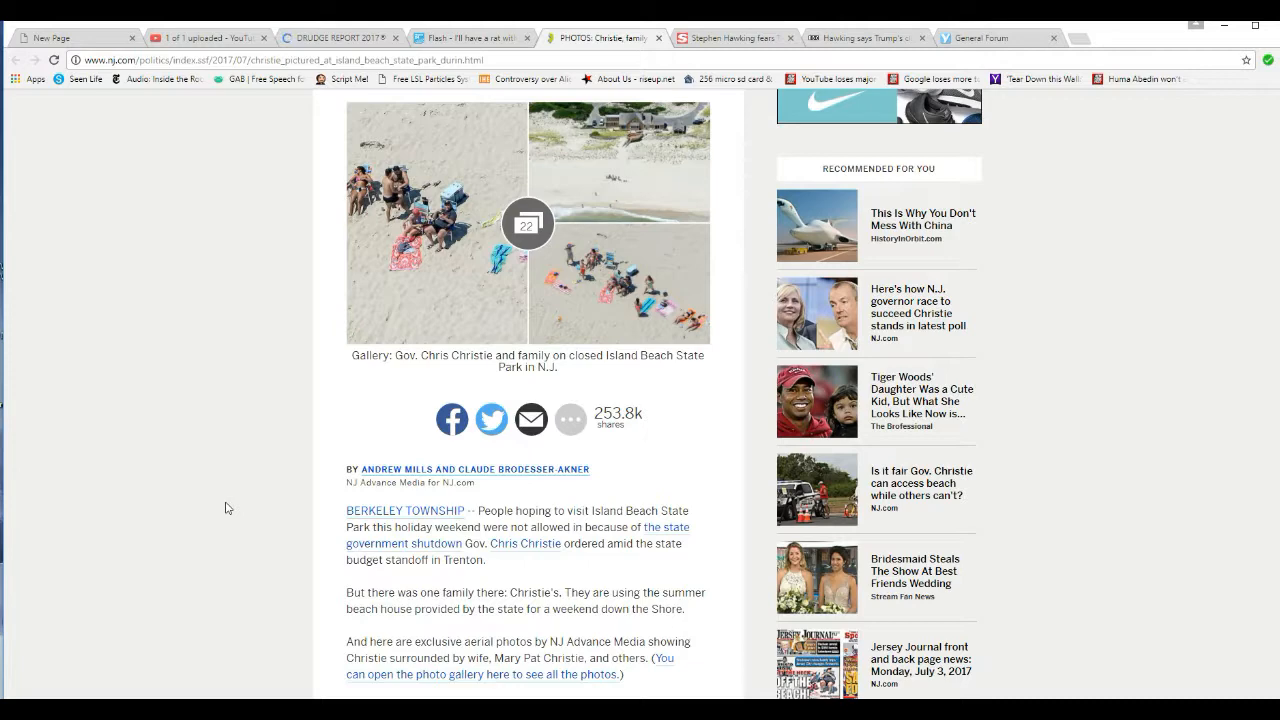
scroll(up, 3)
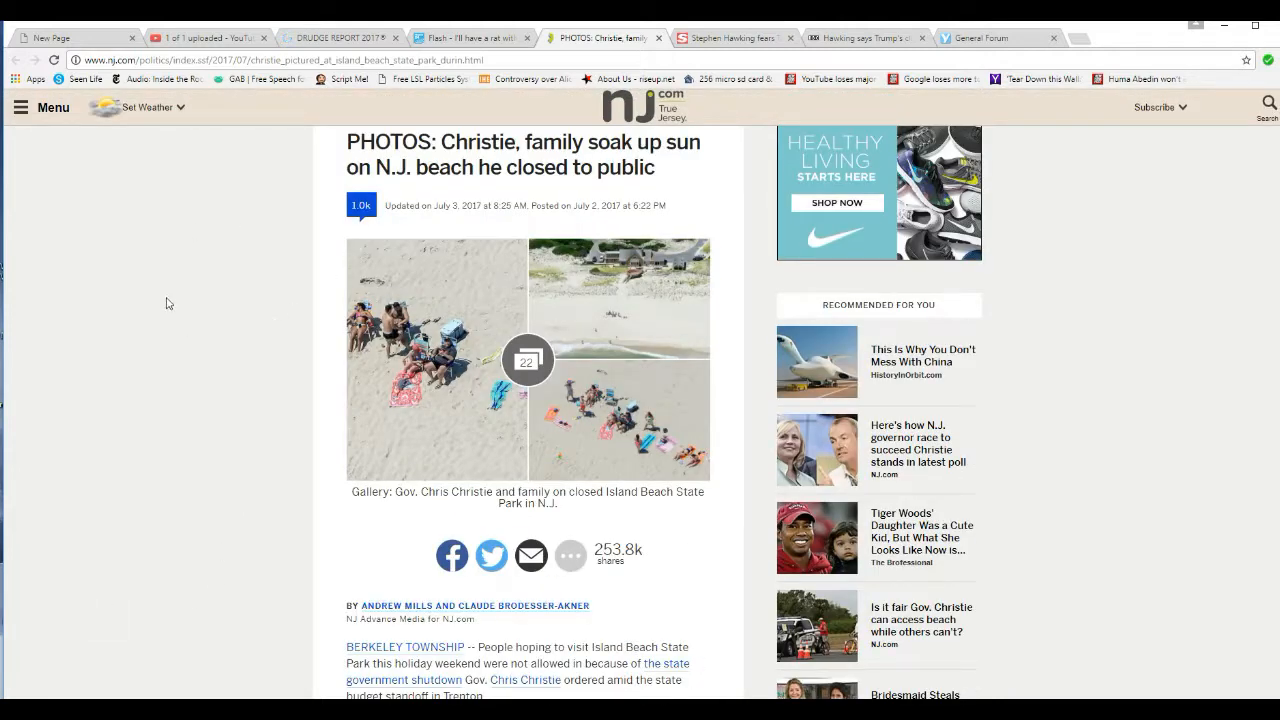
mouse_move(220, 420)
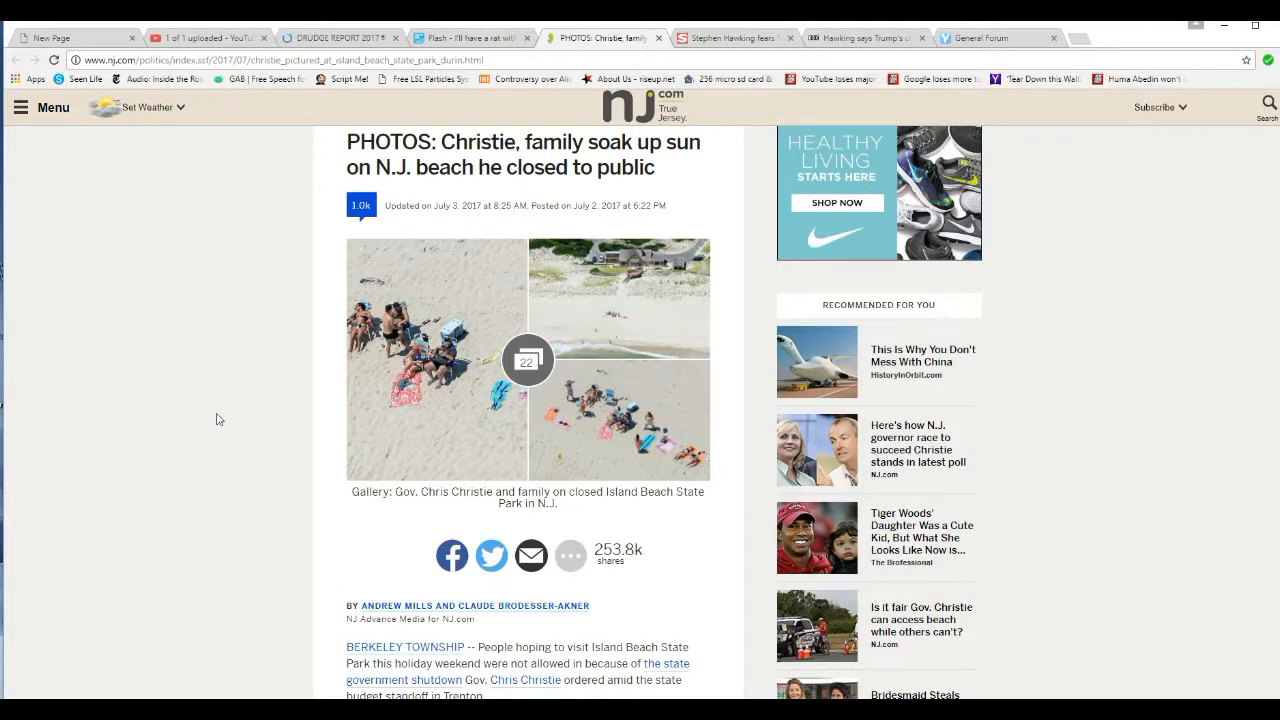
mouse_move(180, 424)
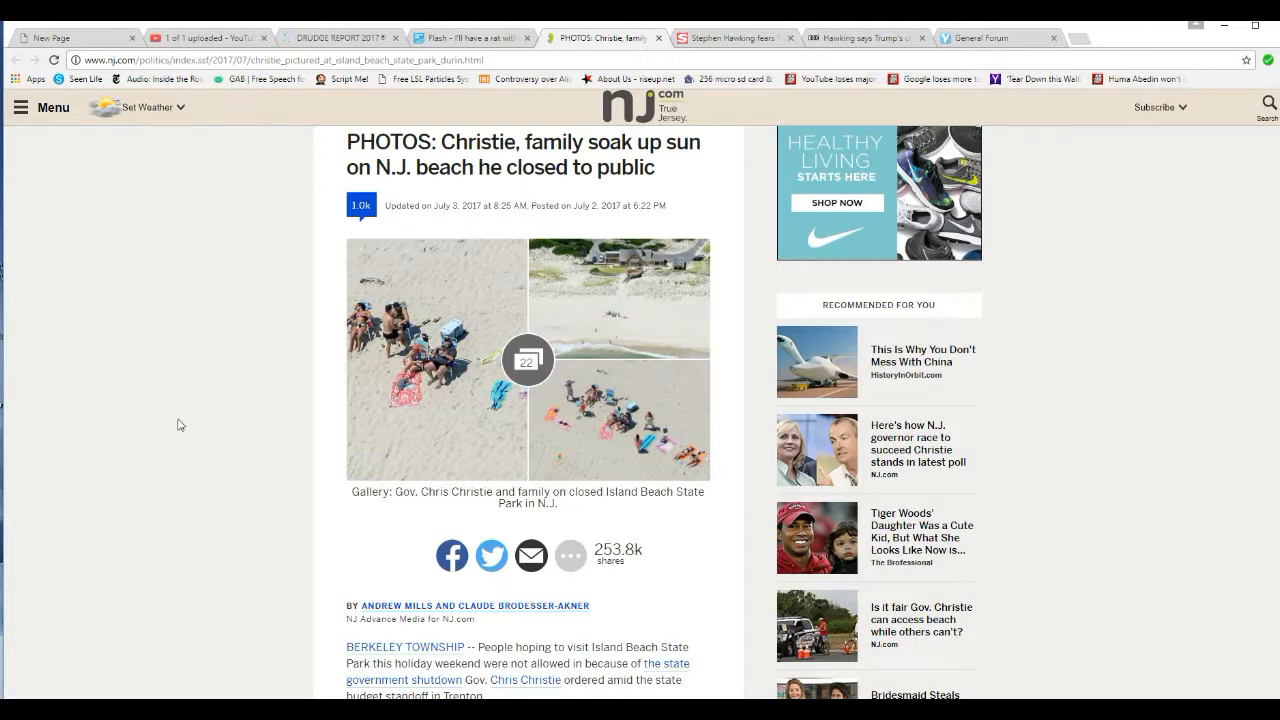
mouse_move(318, 424)
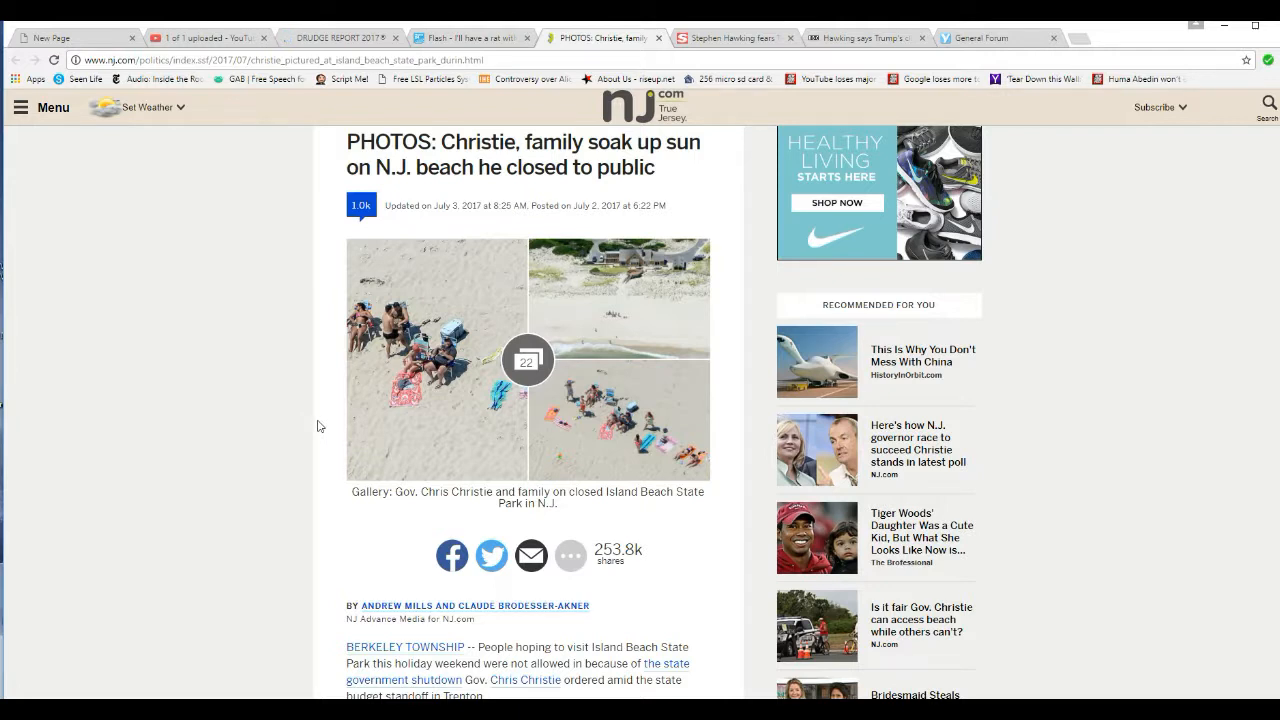
mouse_move(350, 444)
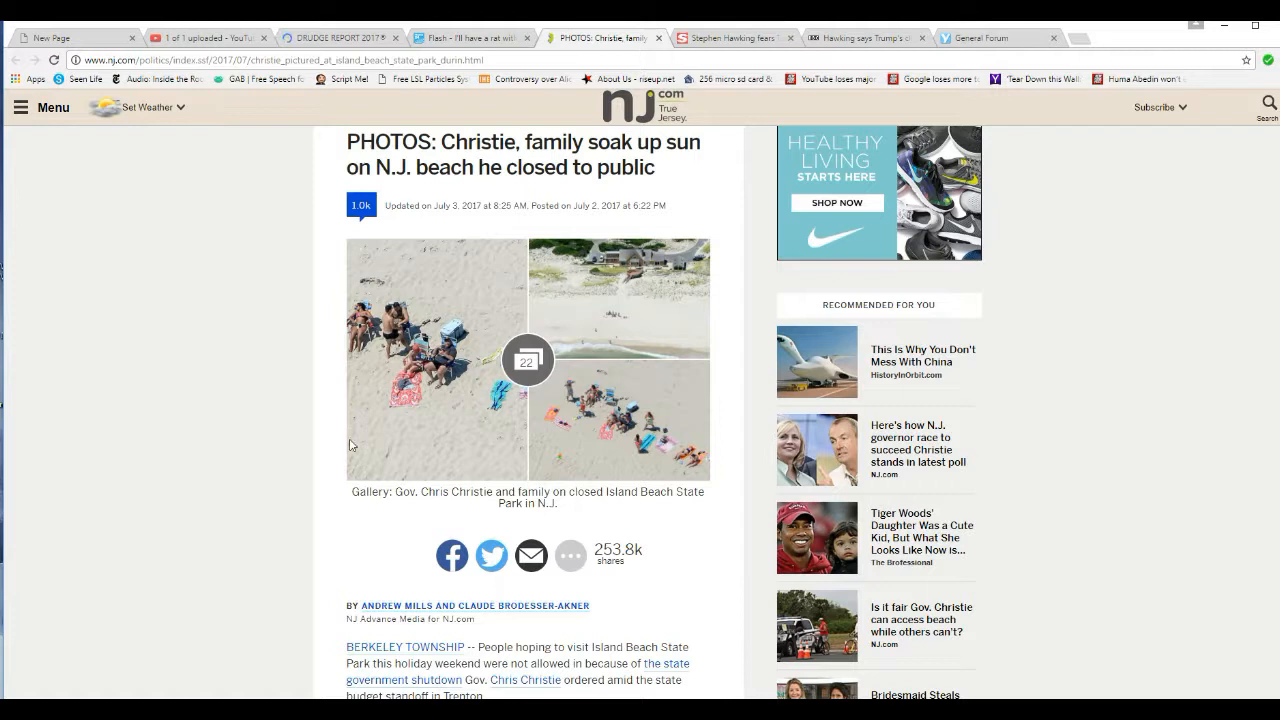
mouse_move(160, 570)
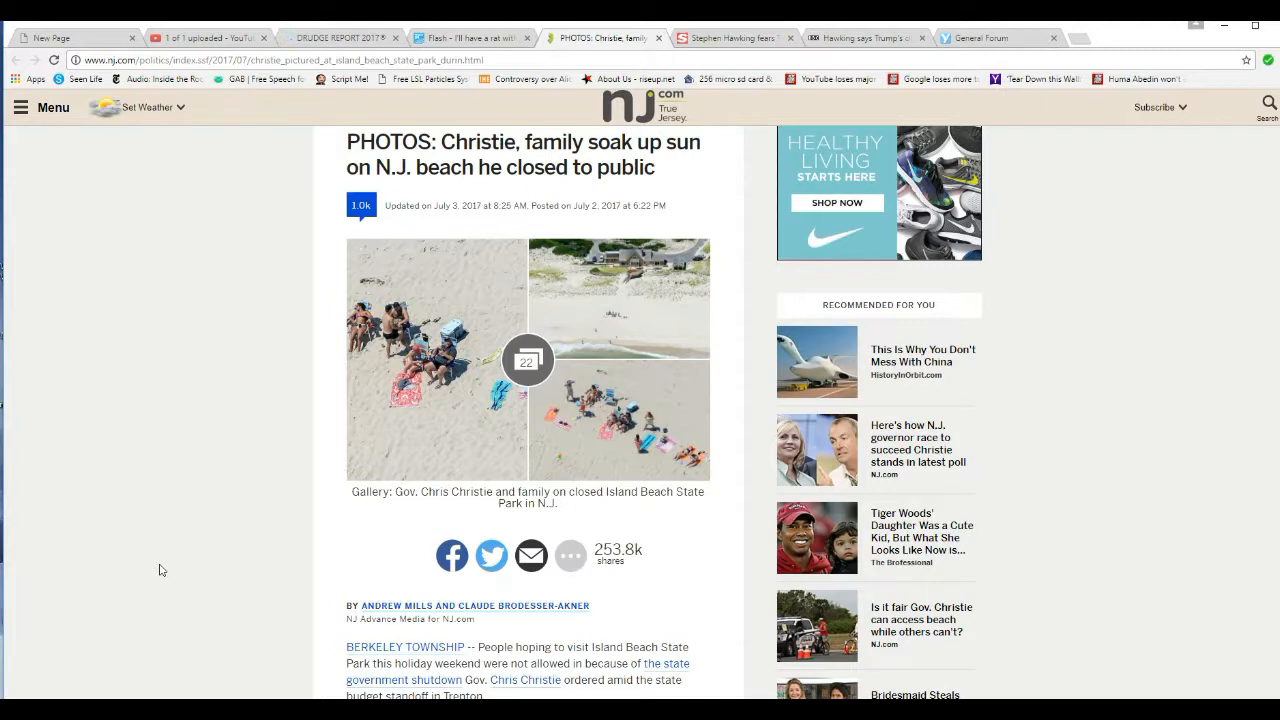
scroll(down, 3)
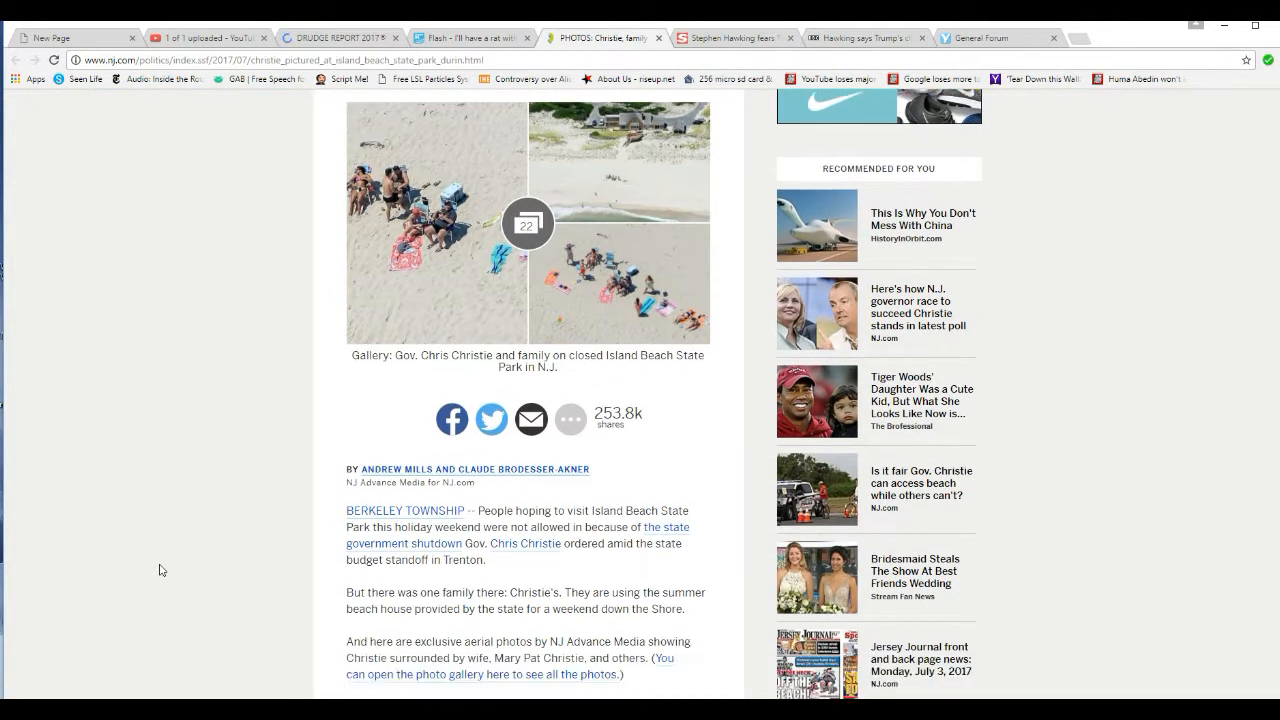
mouse_move(128, 584)
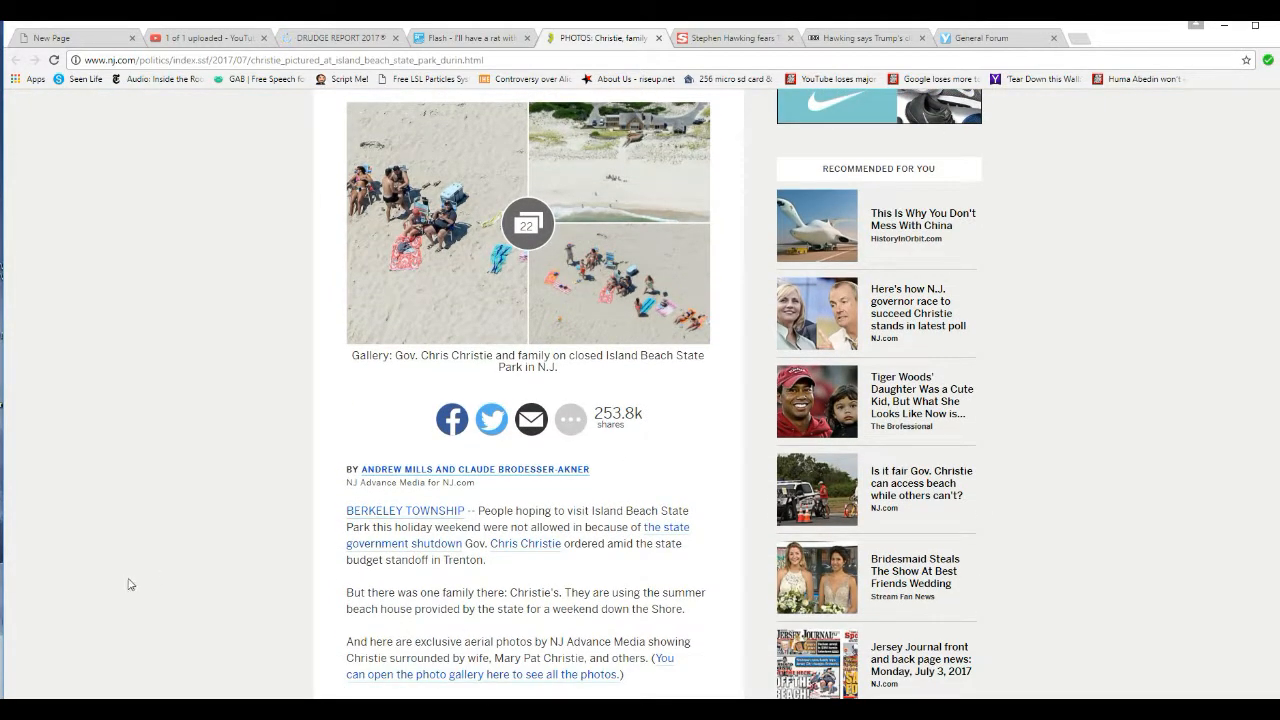
mouse_move(244, 556)
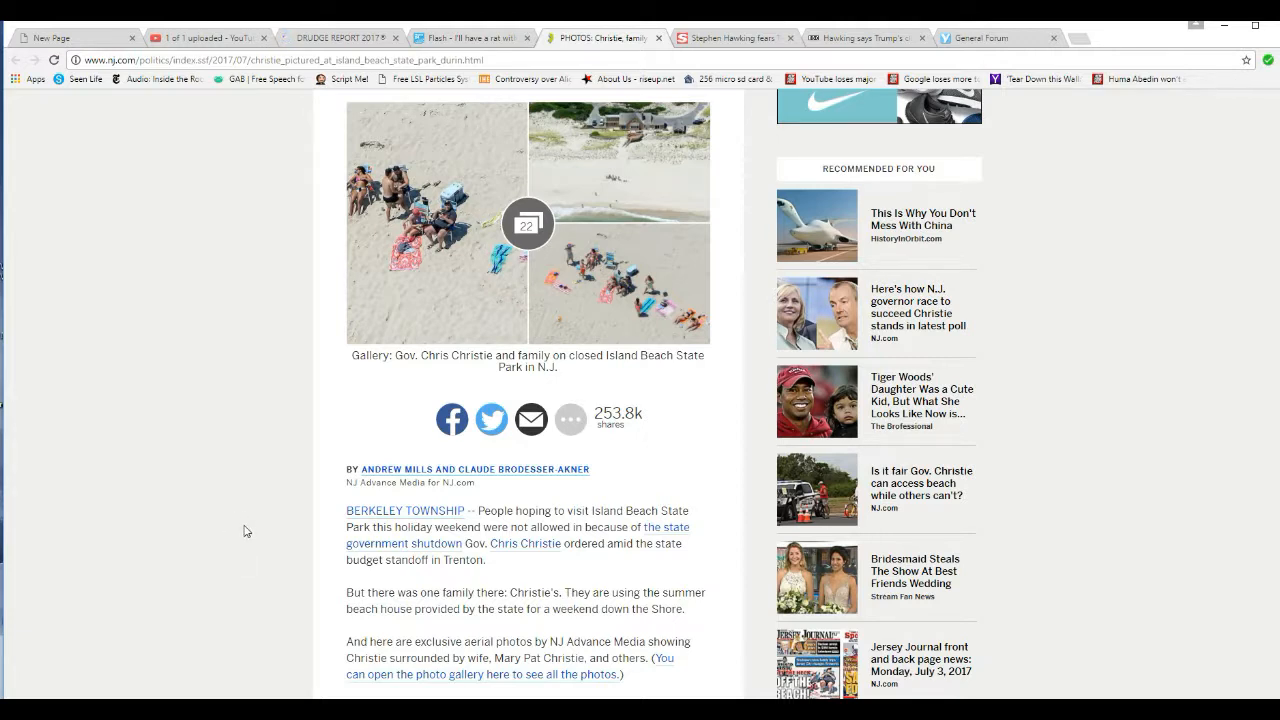
mouse_move(280, 540)
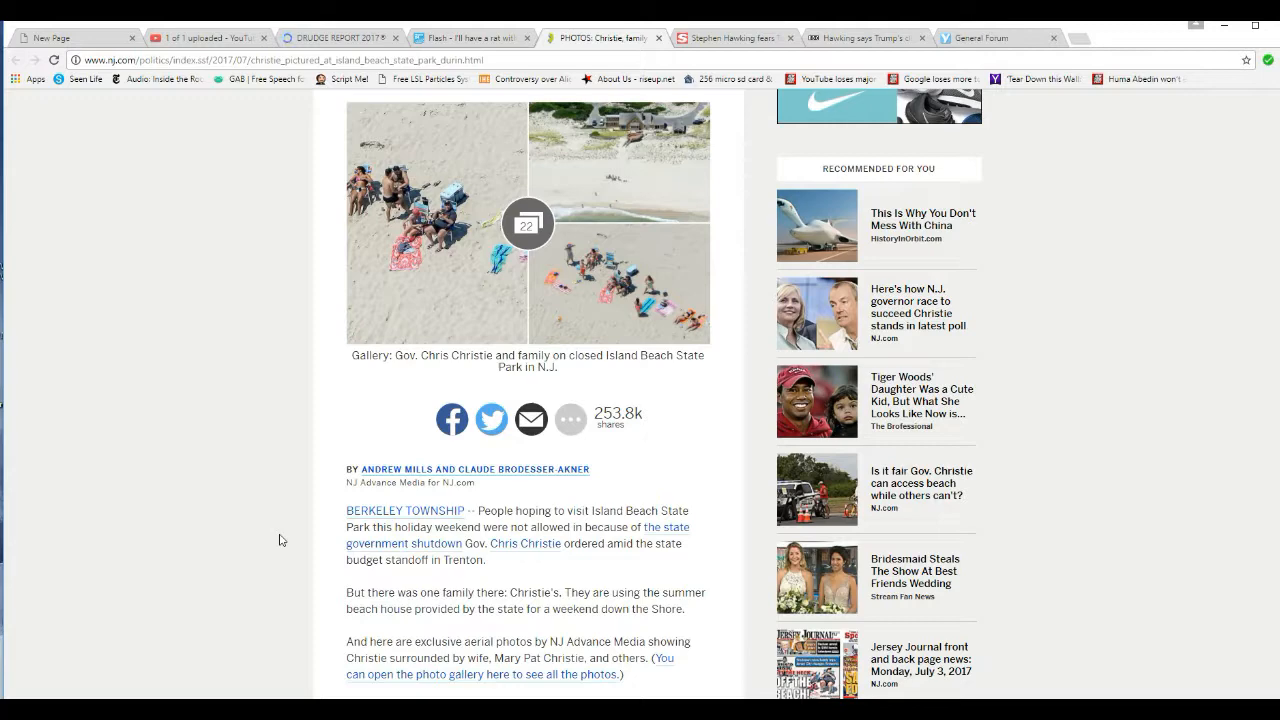
scroll(down, 3)
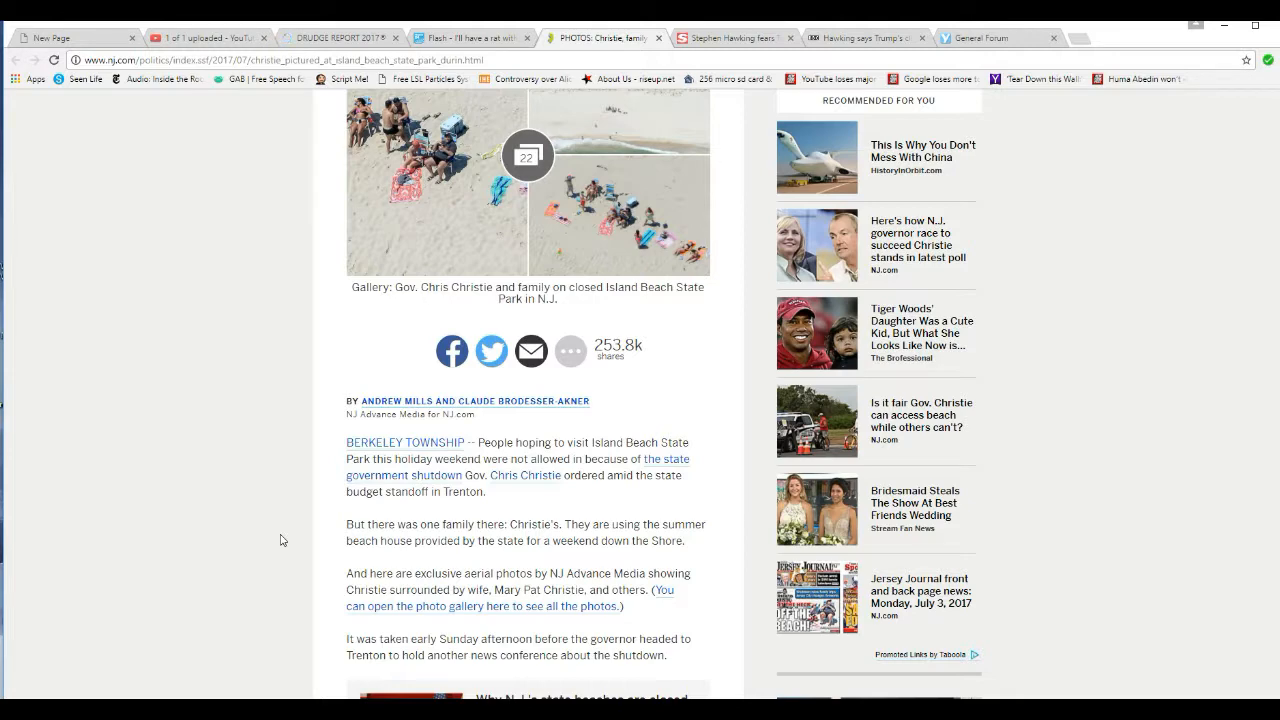
mouse_move(364, 608)
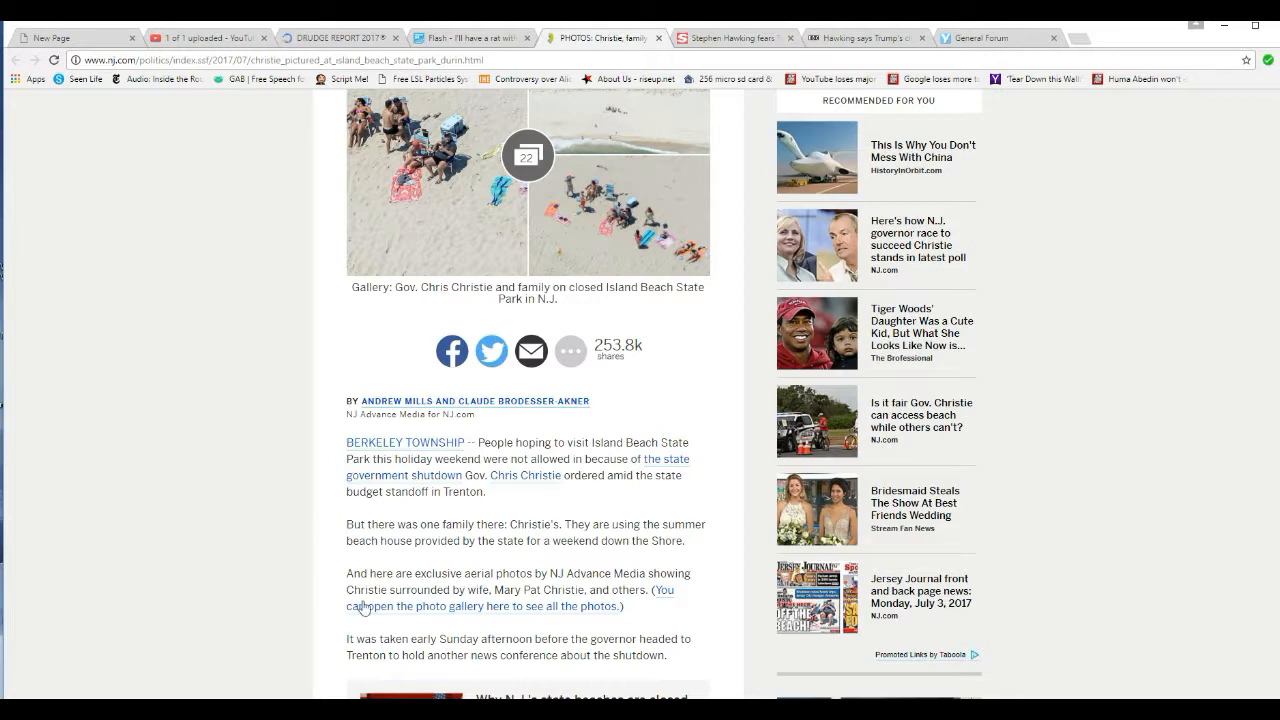
scroll(down, 3)
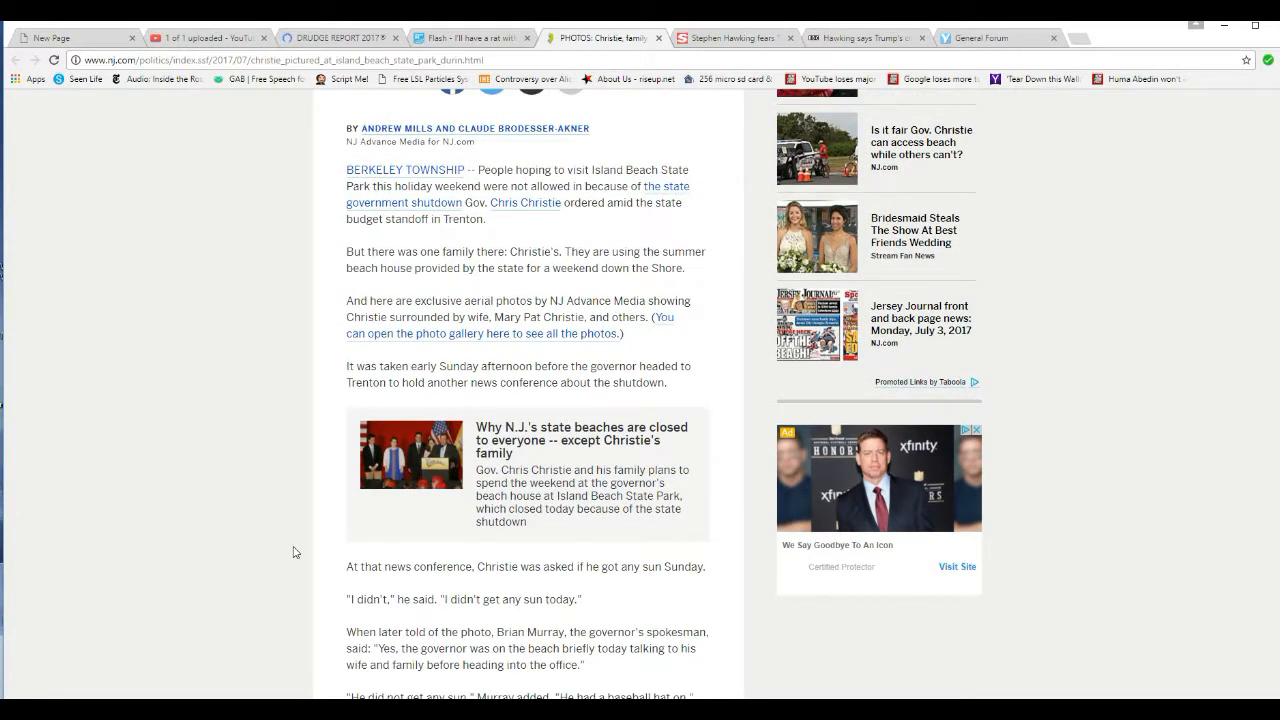
mouse_move(176, 560)
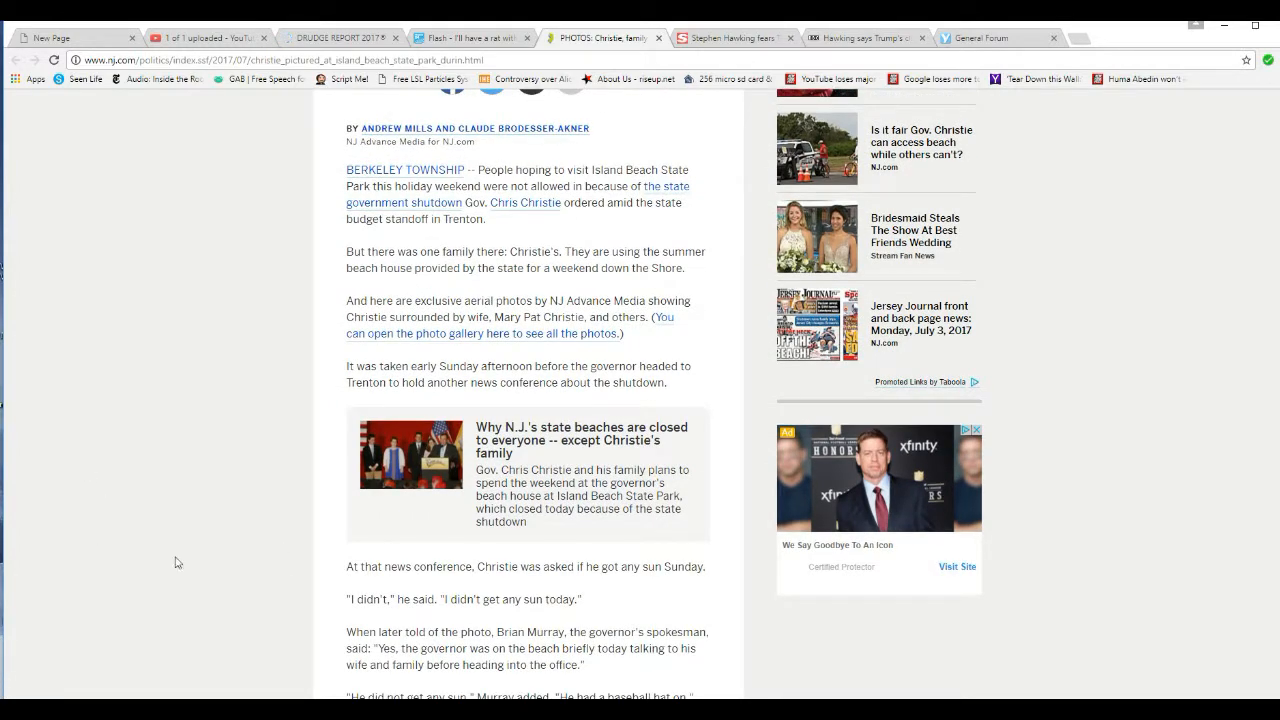
mouse_move(260, 612)
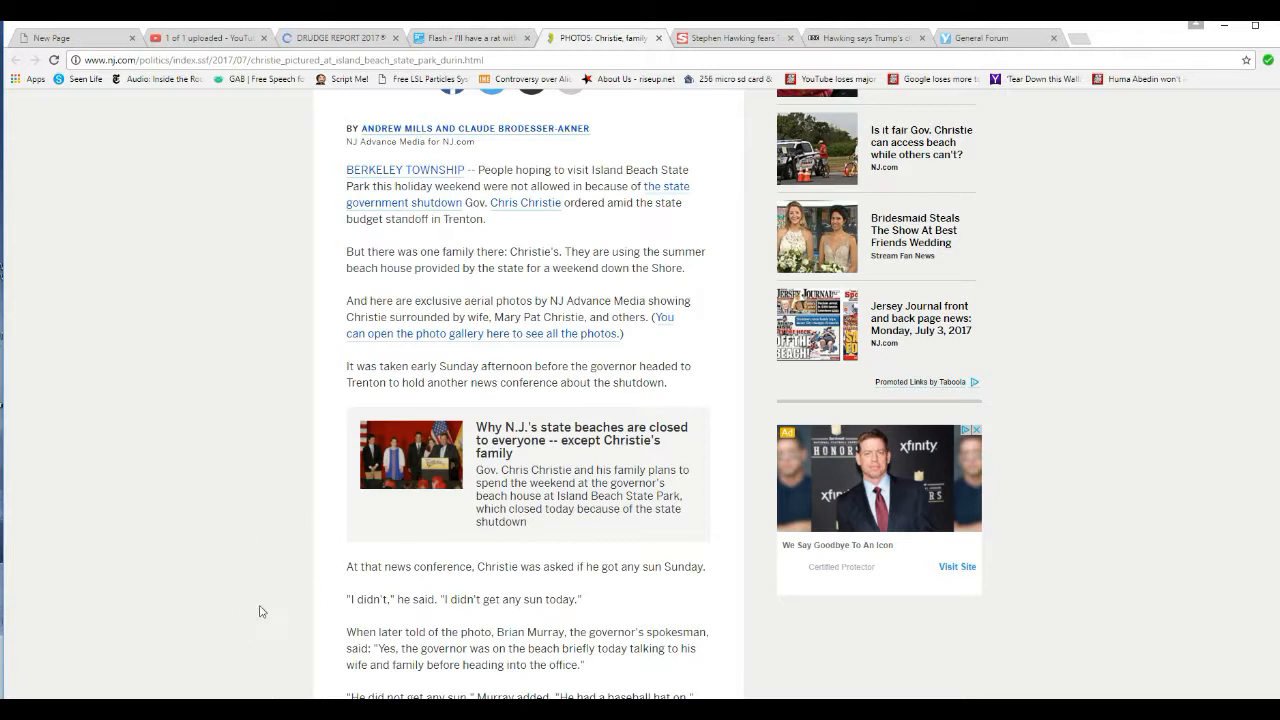
mouse_move(246, 588)
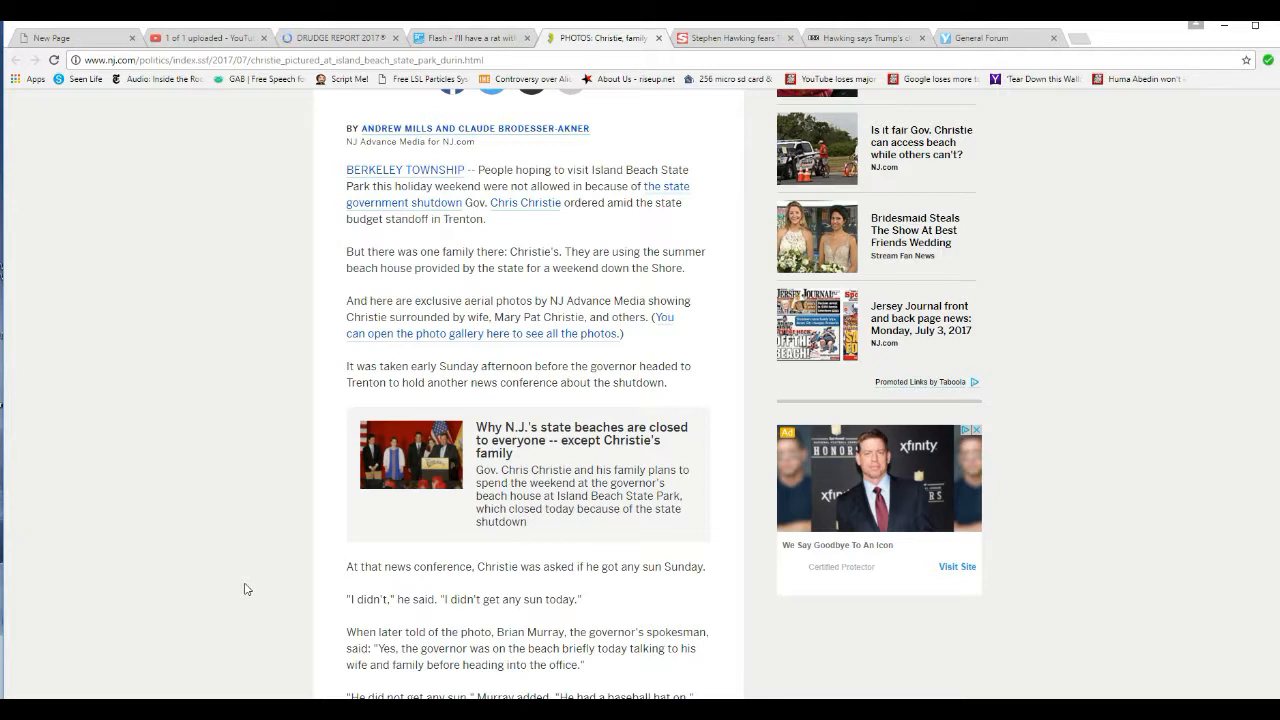
scroll(up, 3)
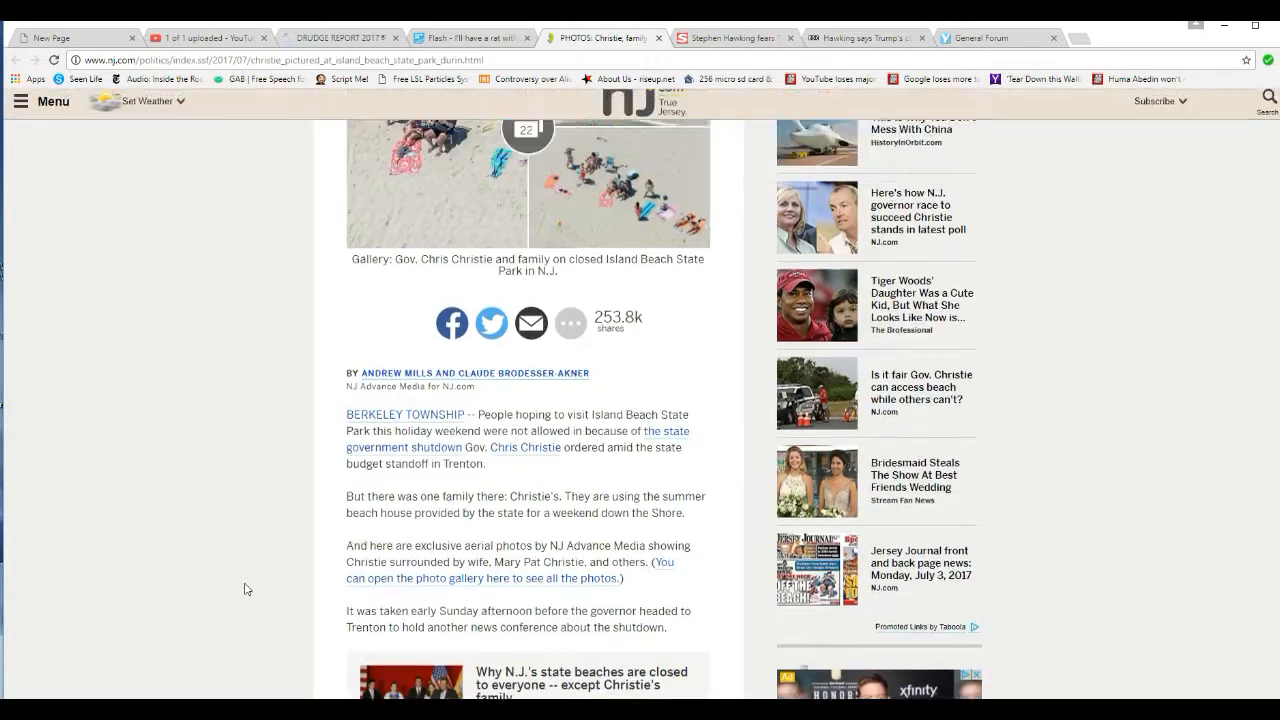
scroll(up, 3)
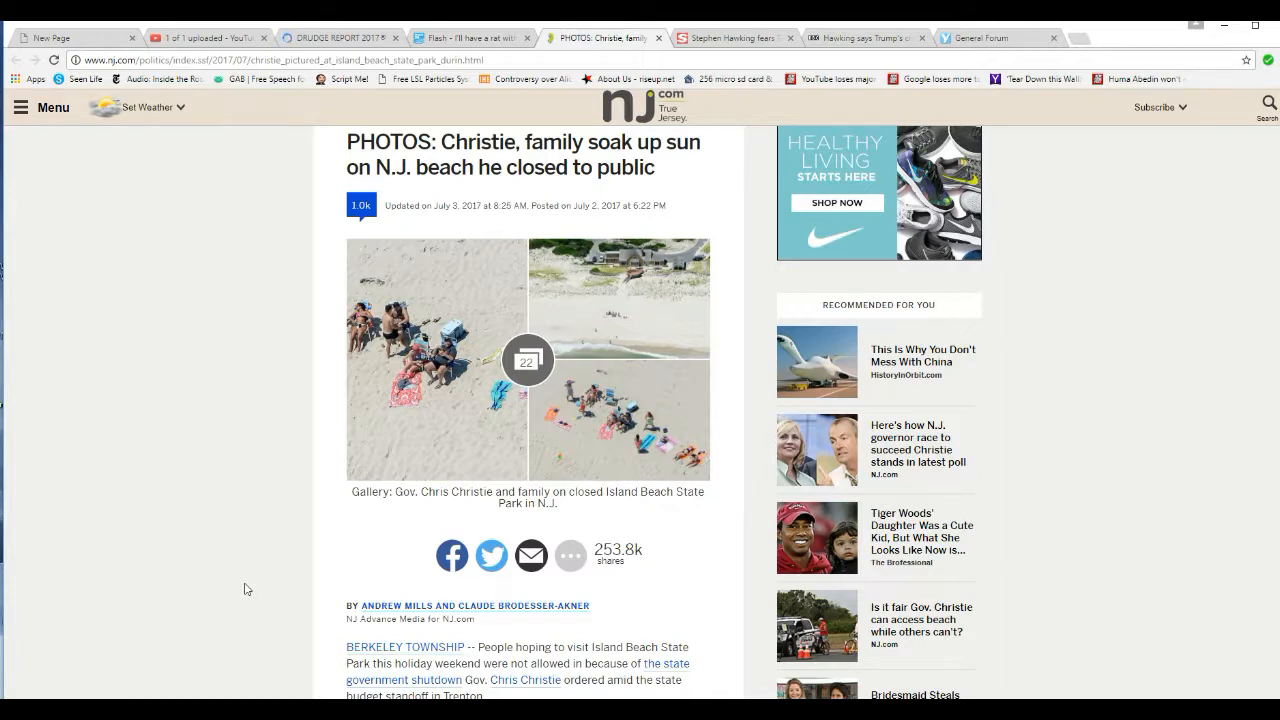
scroll(down, 3)
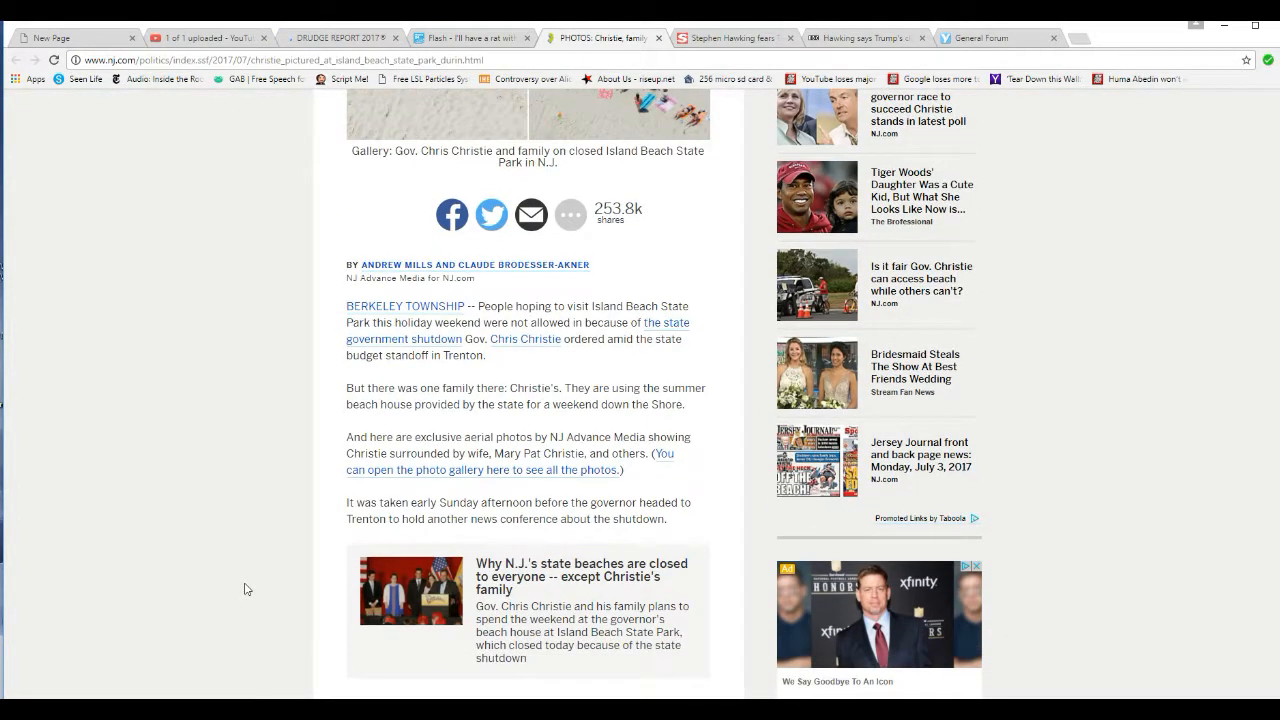
scroll(down, 3)
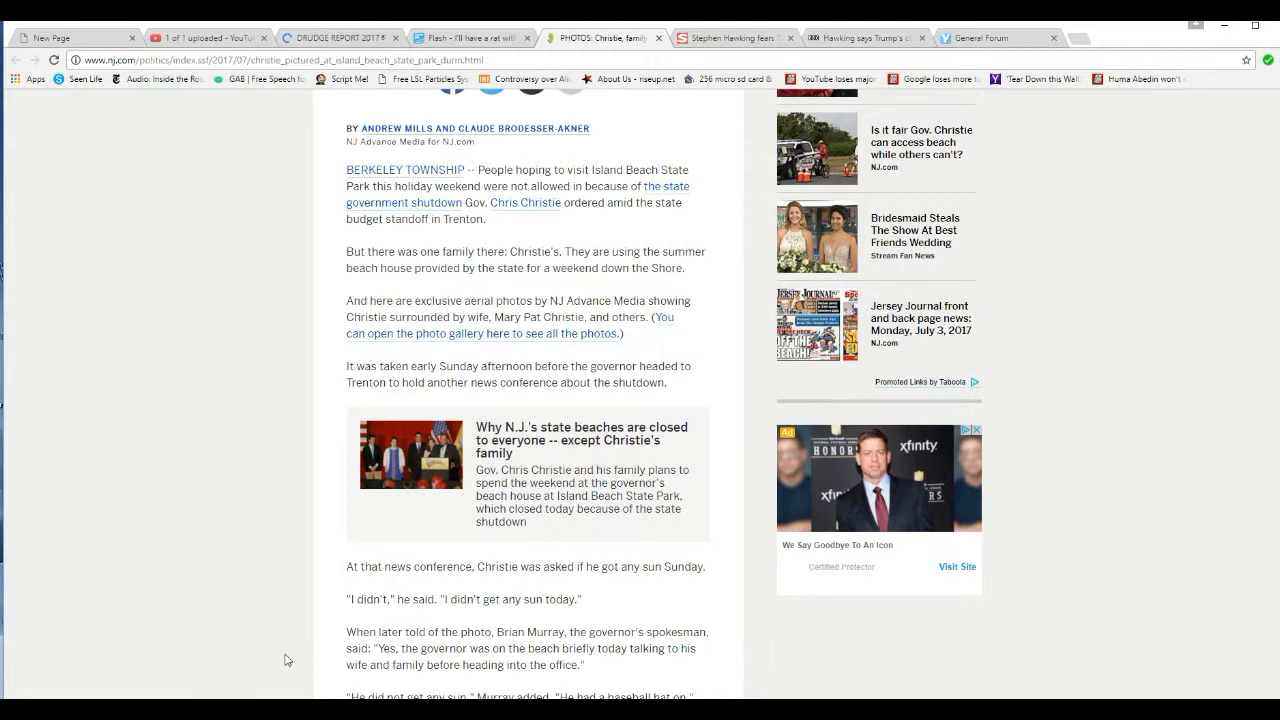
mouse_move(308, 590)
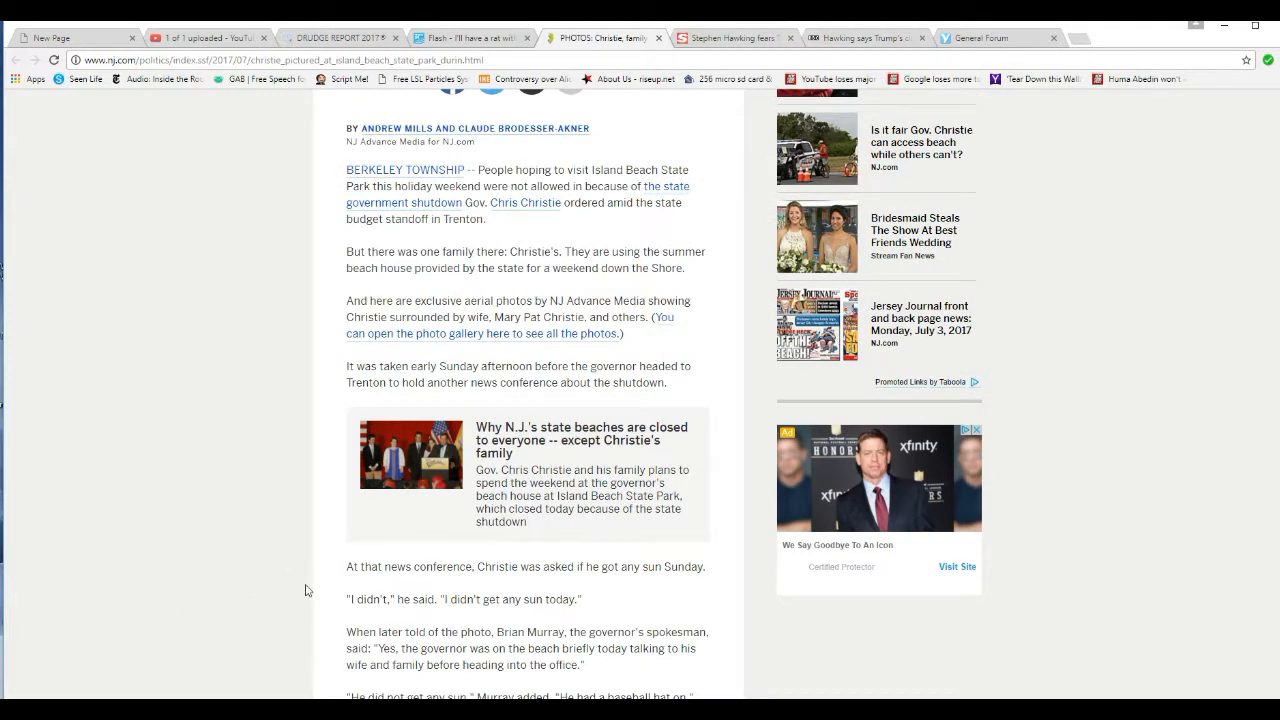
mouse_move(300, 548)
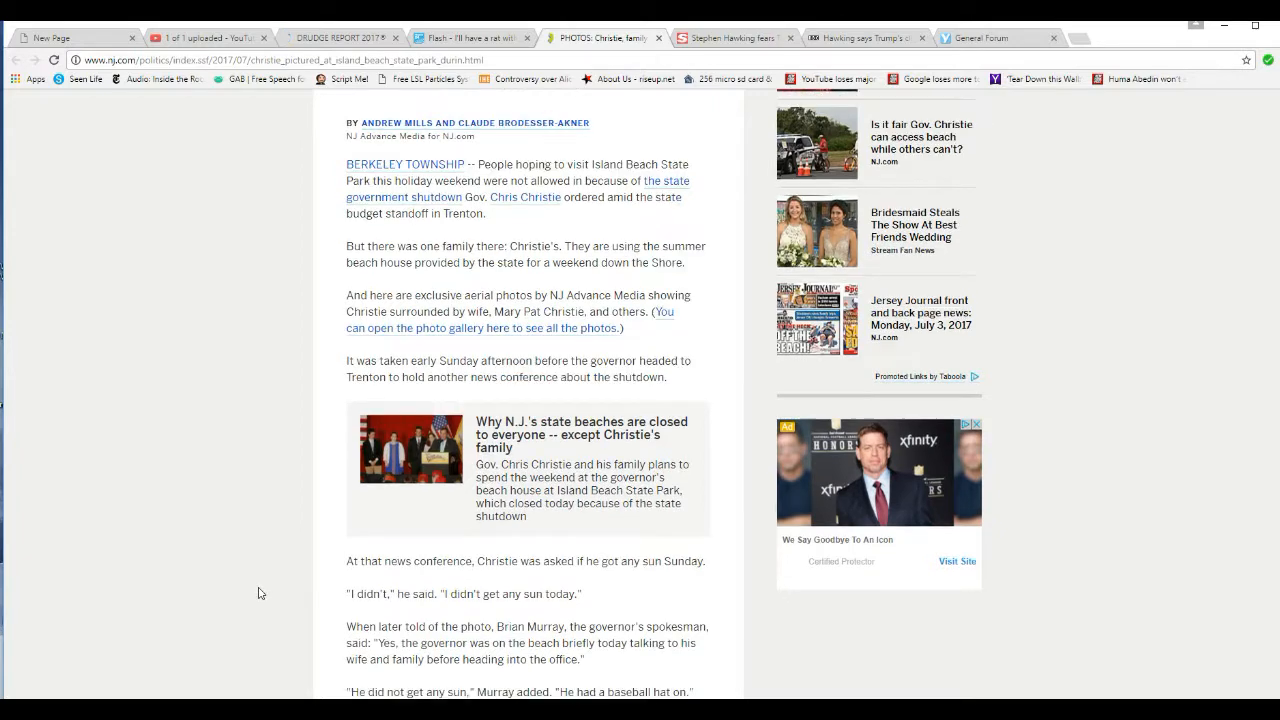
scroll(down, 3)
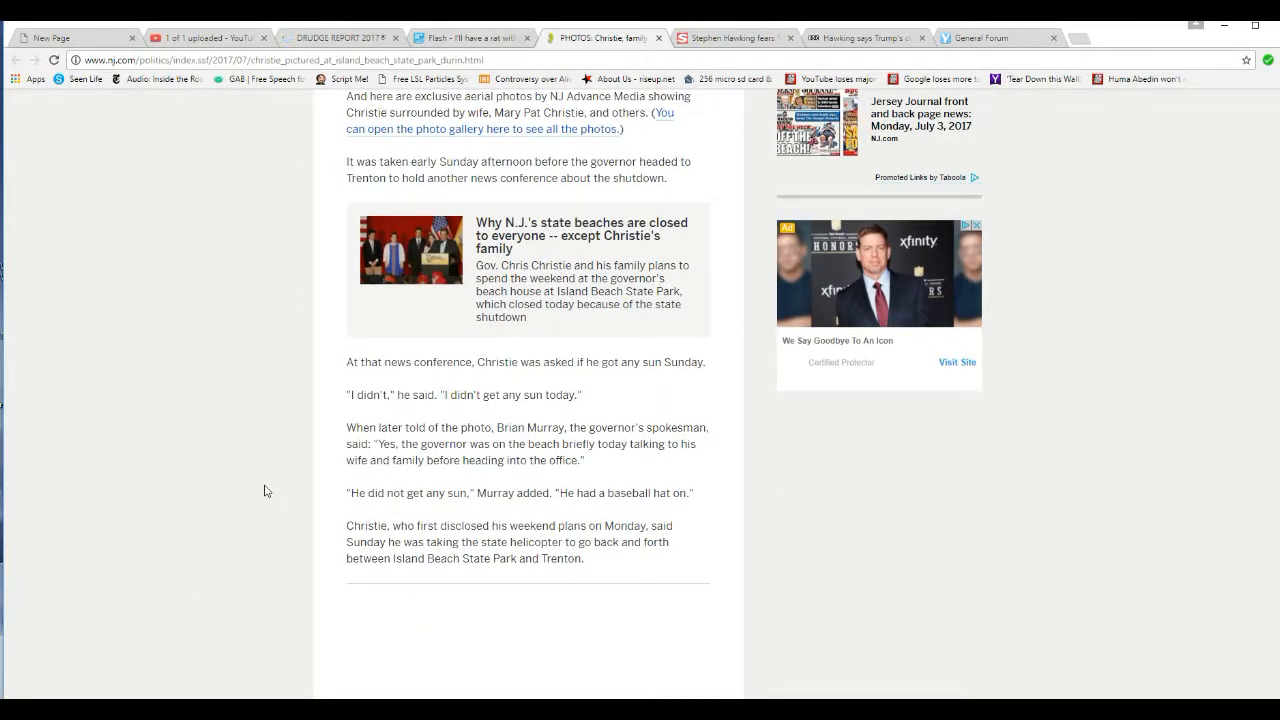
mouse_move(286, 608)
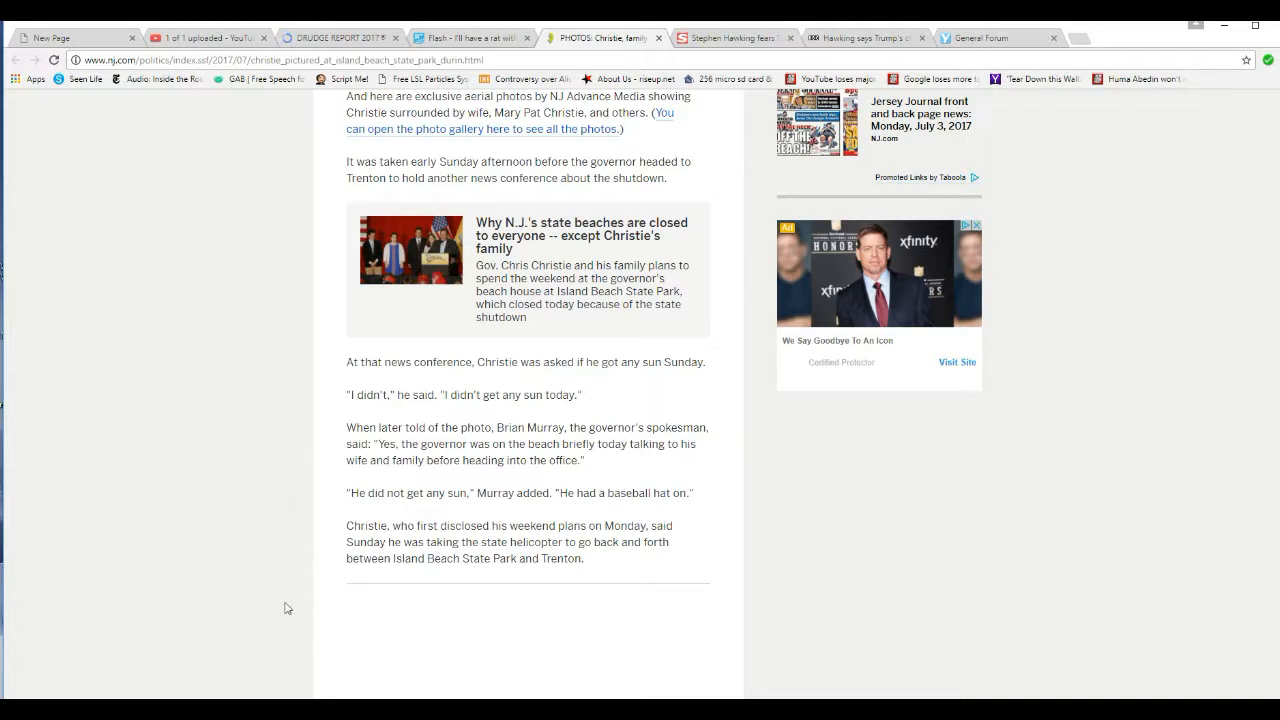
mouse_move(292, 568)
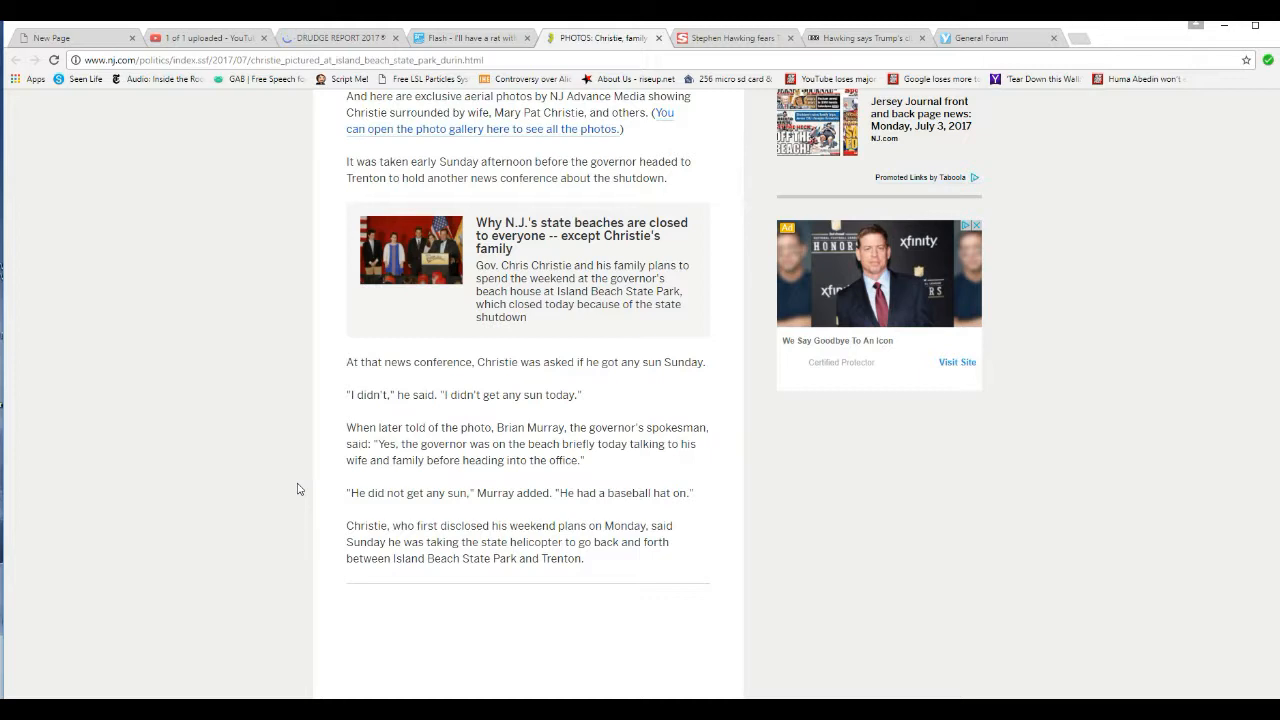
mouse_move(308, 496)
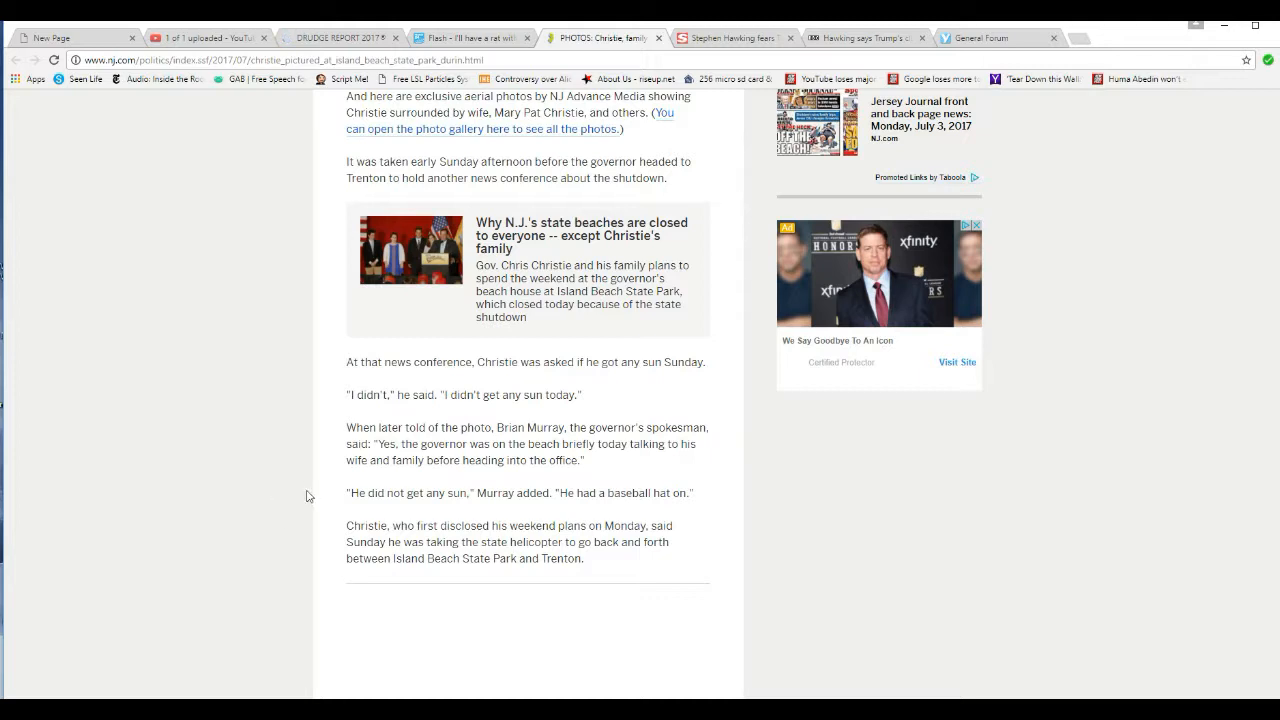
mouse_move(304, 464)
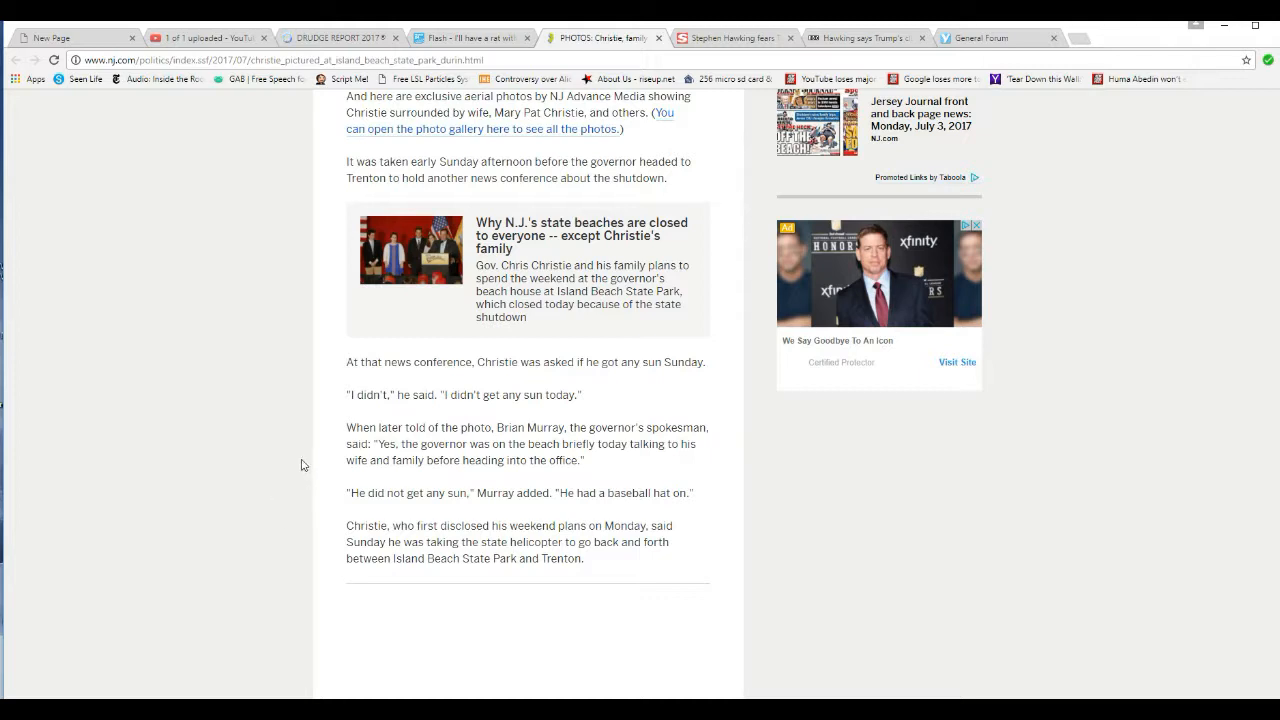
mouse_move(312, 450)
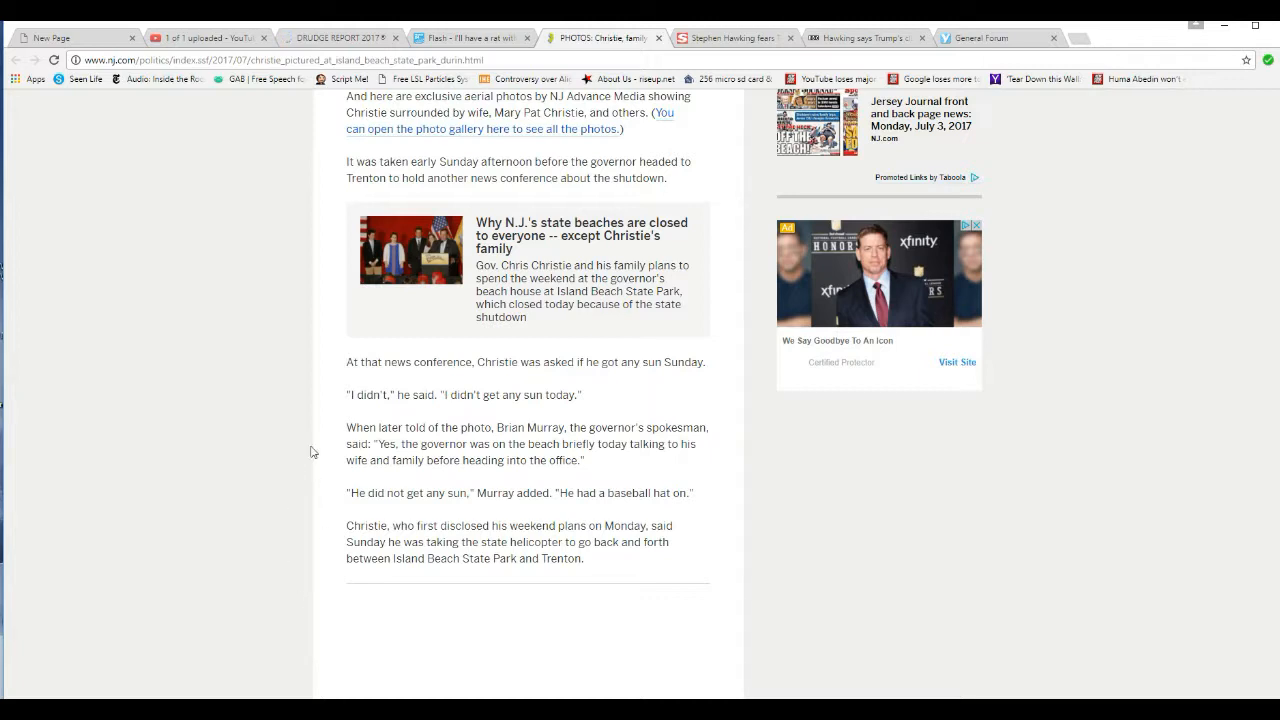
mouse_move(320, 440)
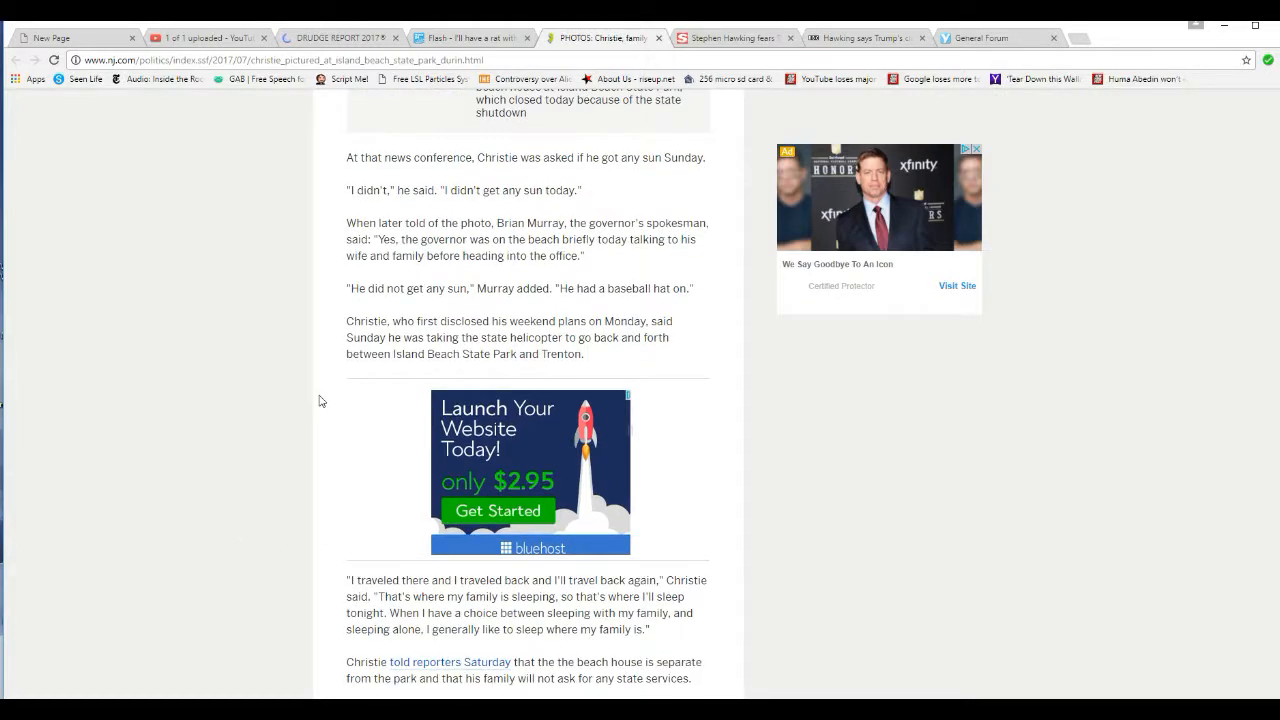
mouse_move(336, 370)
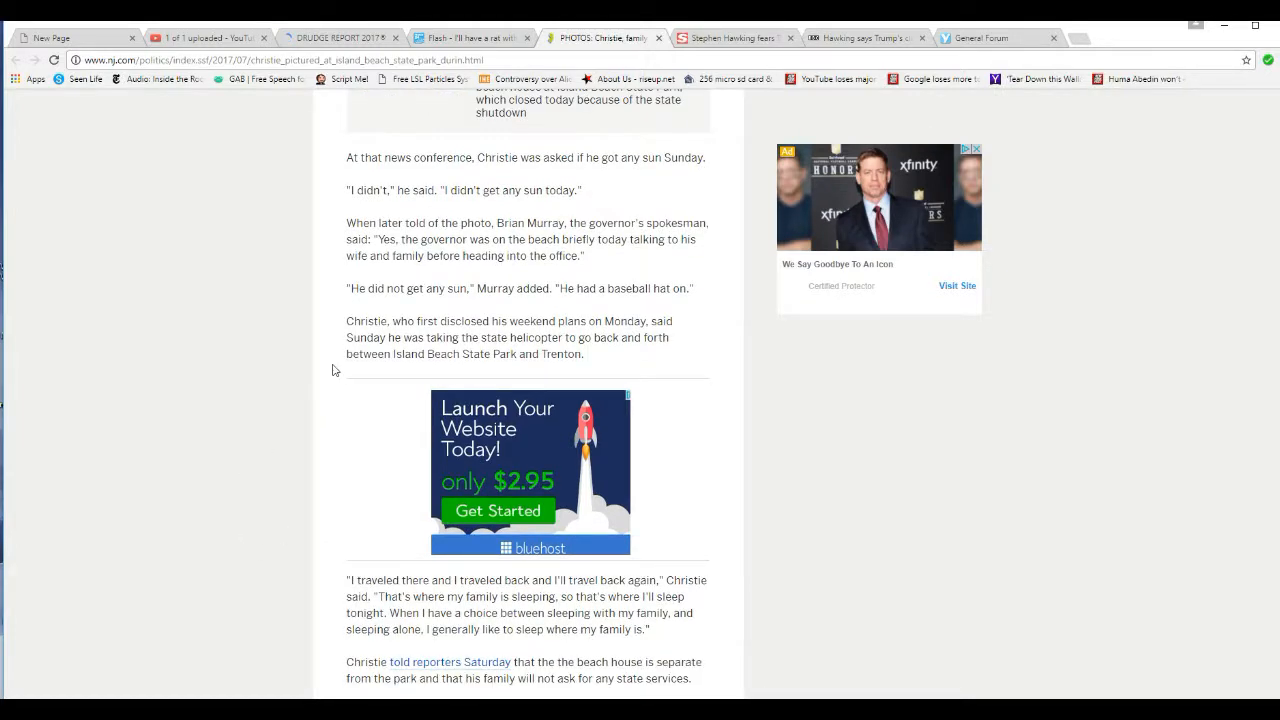
mouse_move(344, 386)
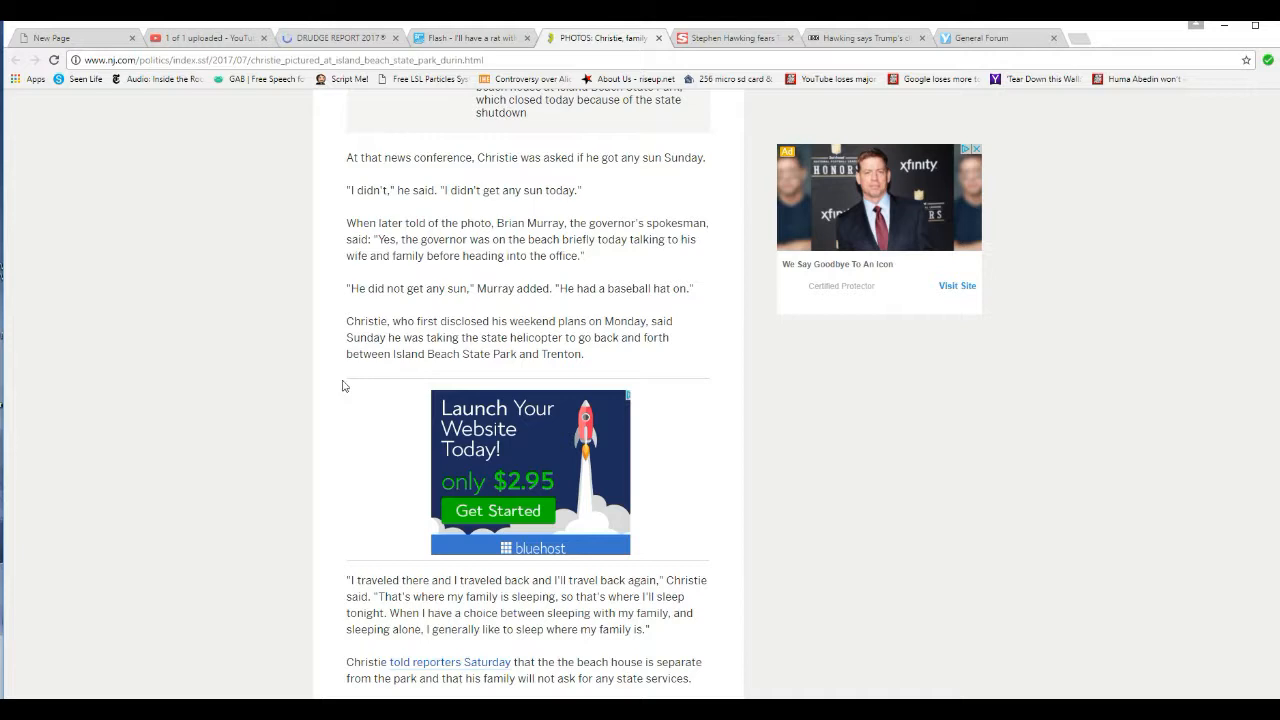
mouse_move(346, 376)
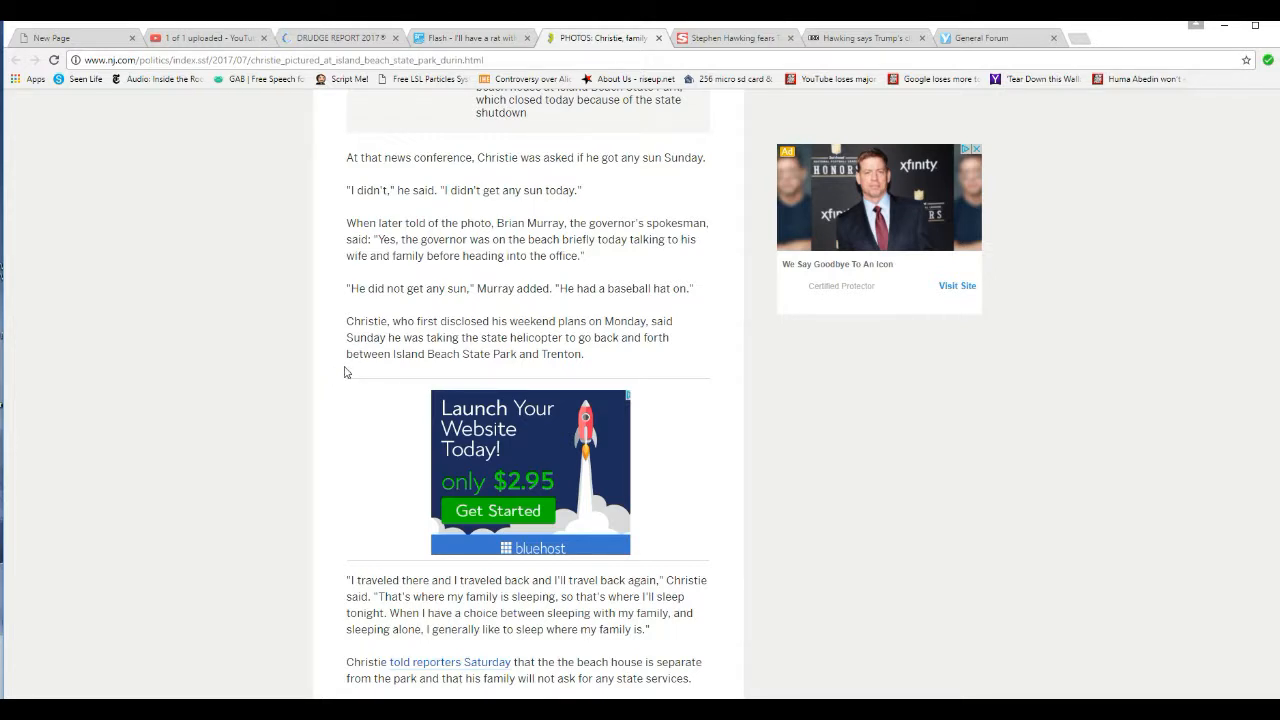
mouse_move(336, 374)
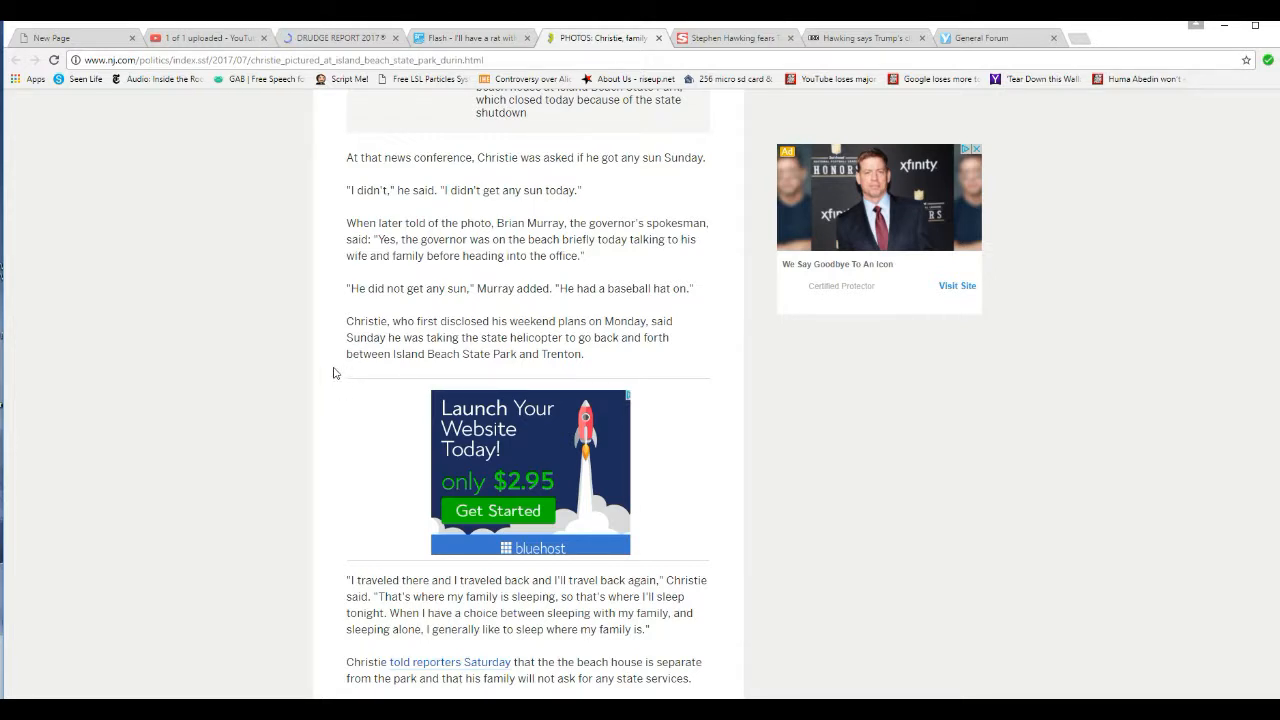
mouse_move(344, 370)
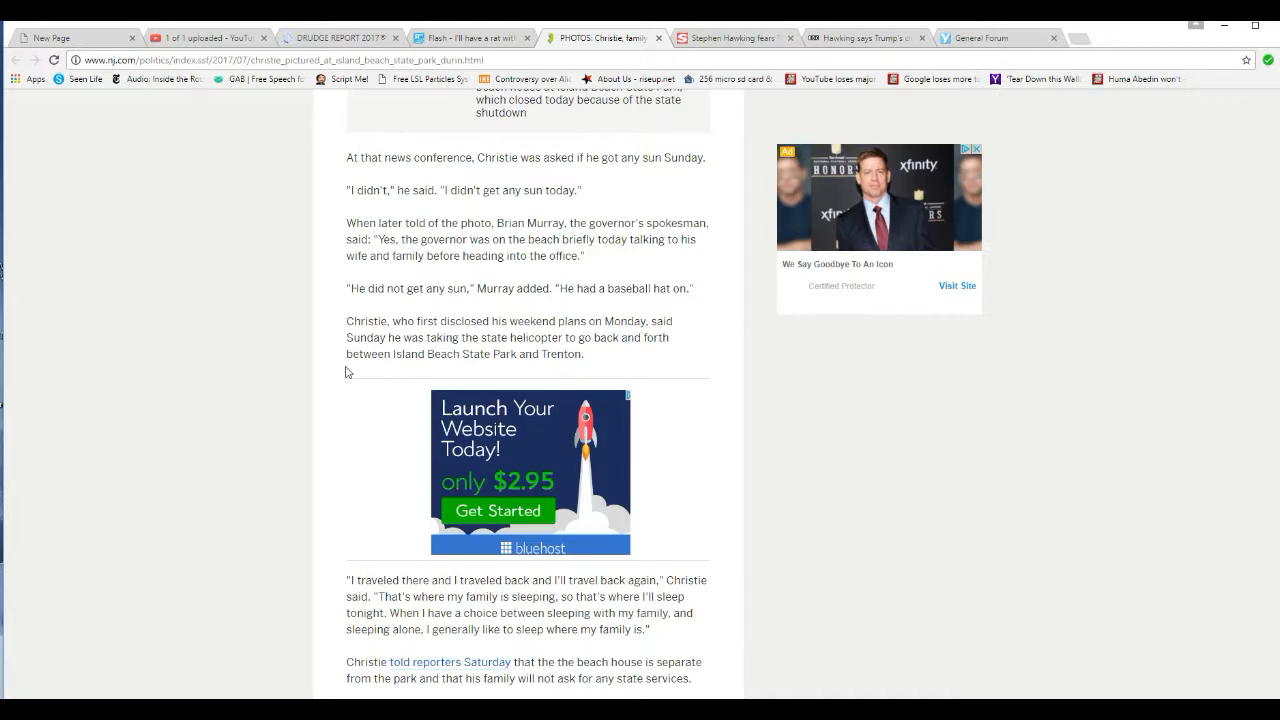
scroll(down, 3)
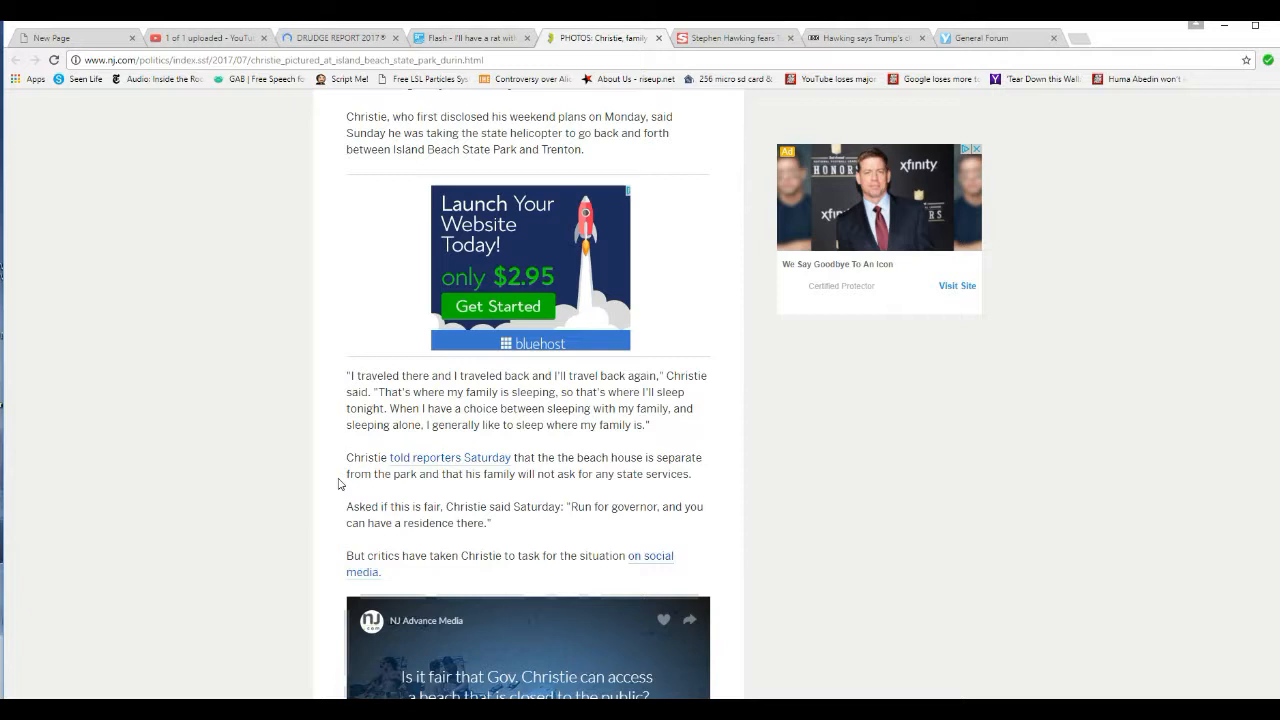
mouse_move(316, 518)
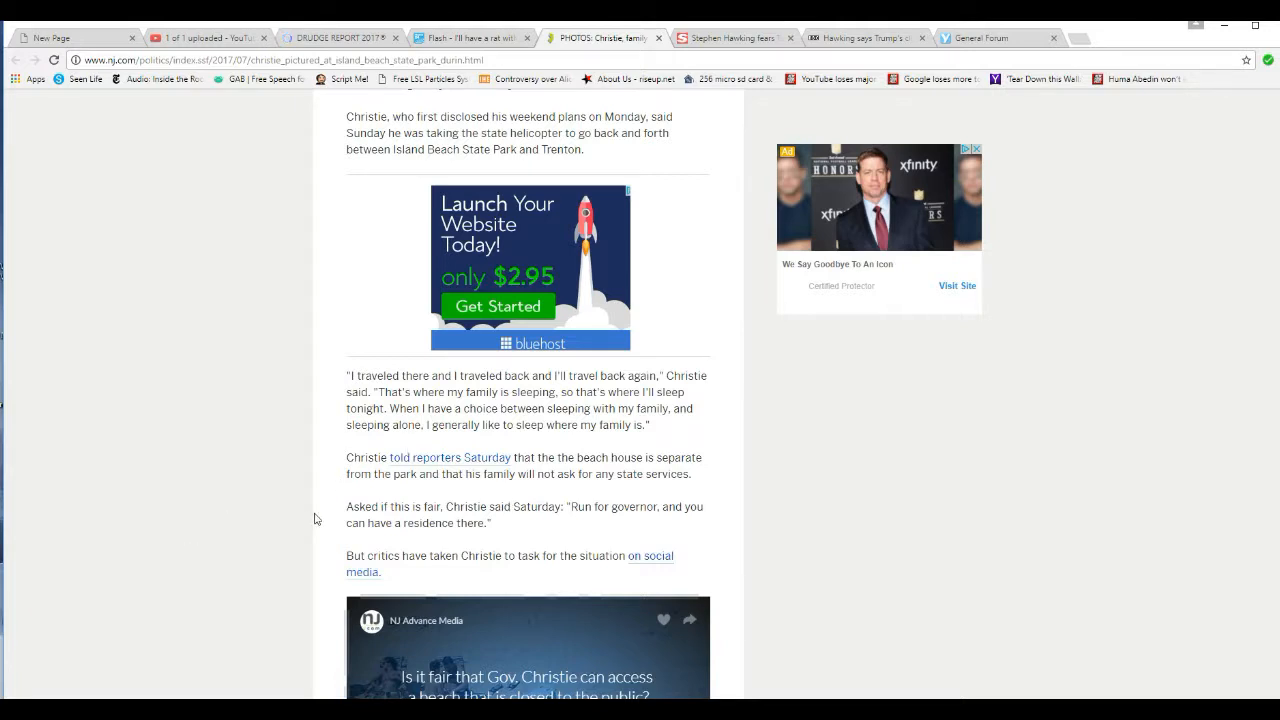
mouse_move(292, 528)
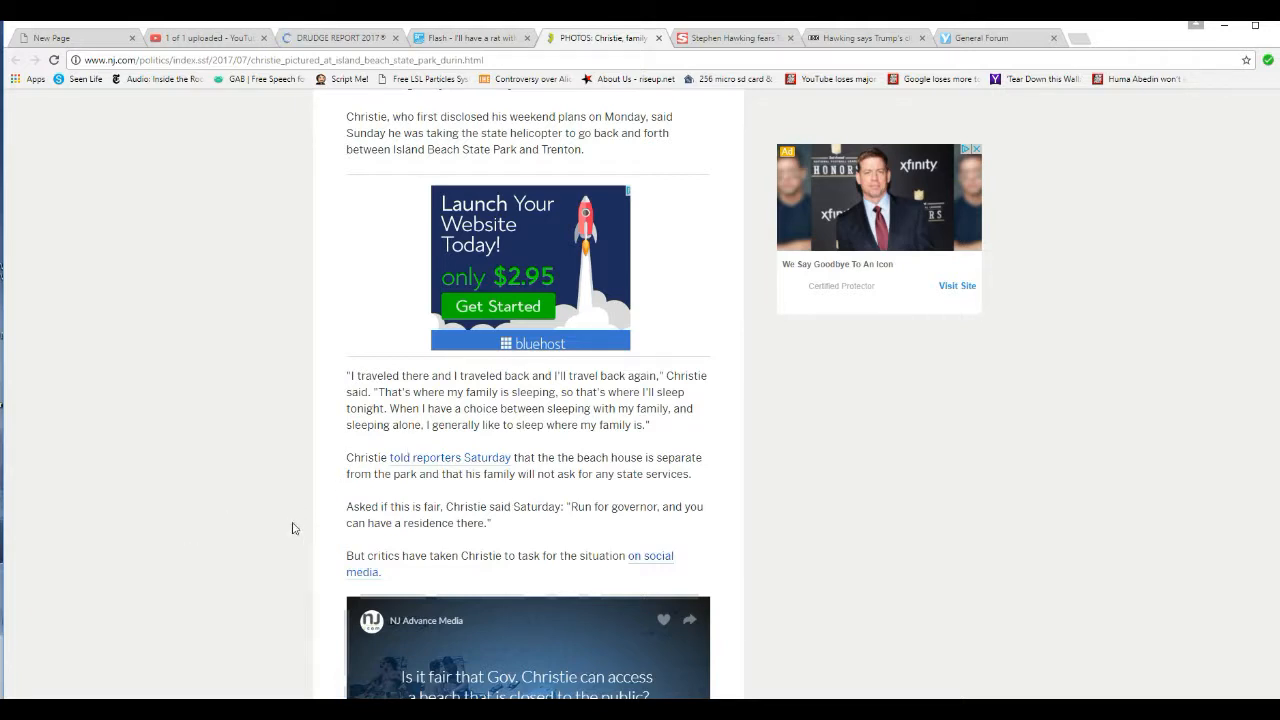
mouse_move(320, 496)
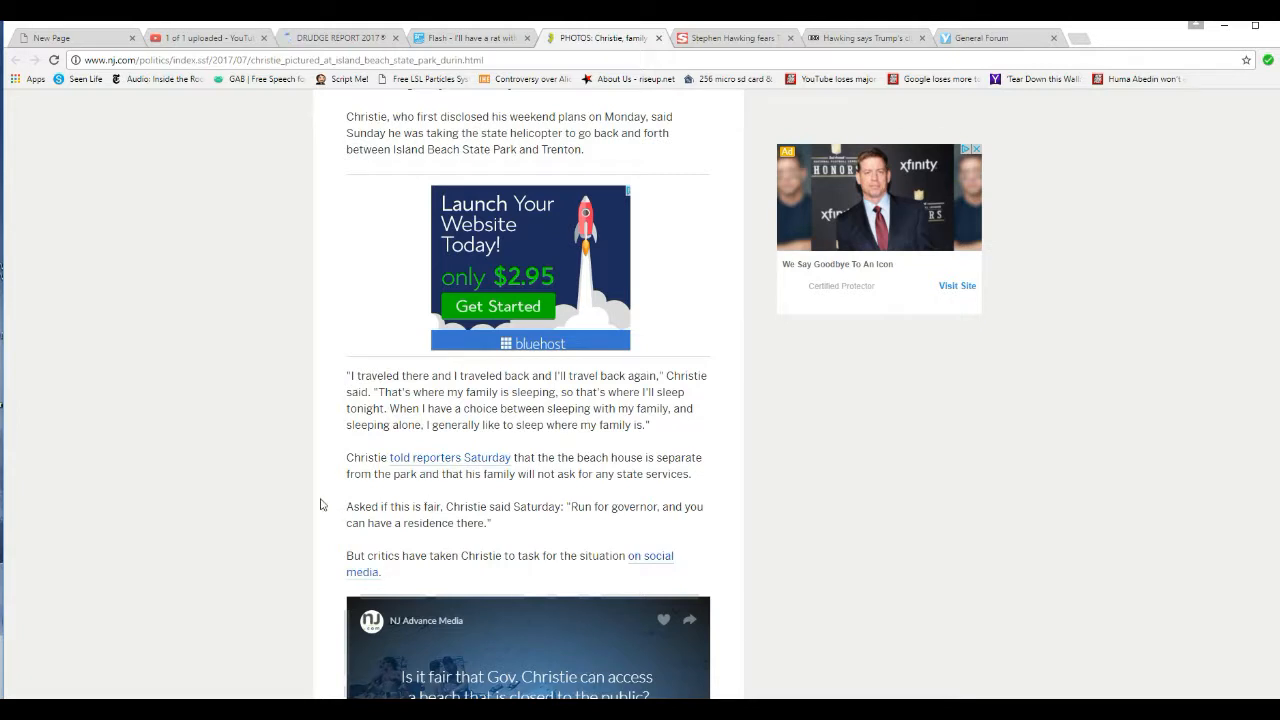
mouse_move(378, 496)
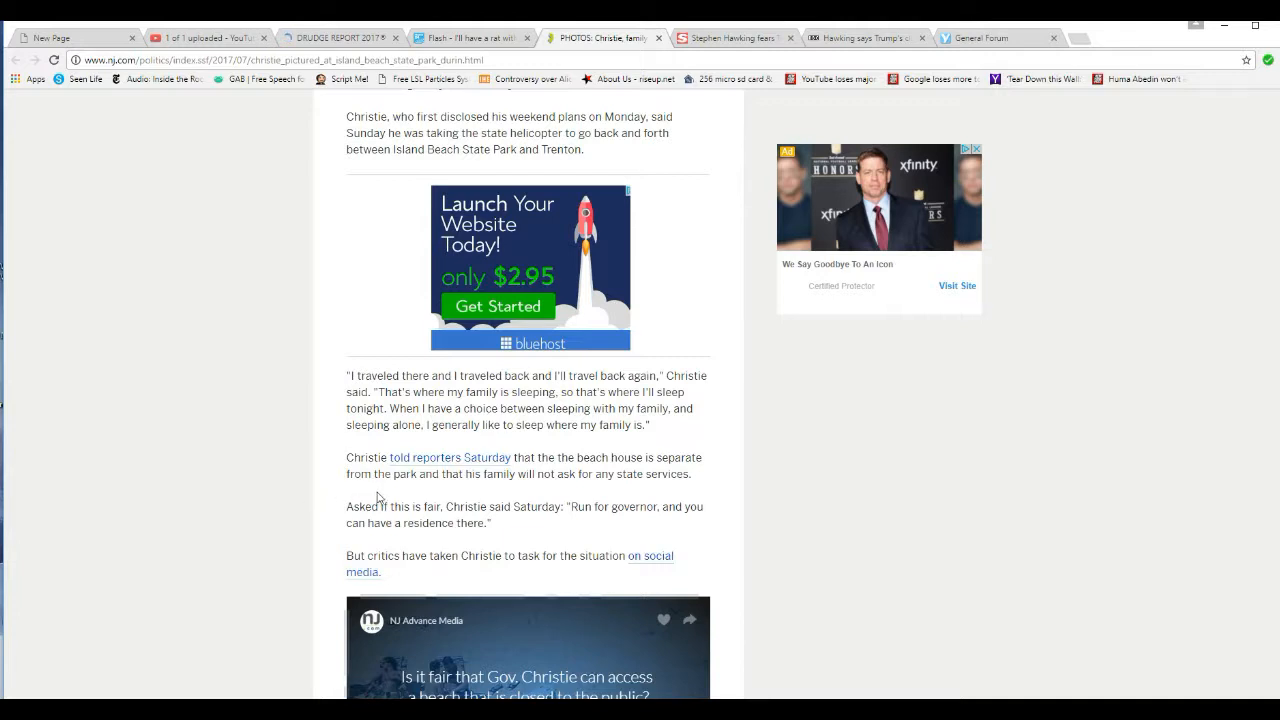
mouse_move(356, 492)
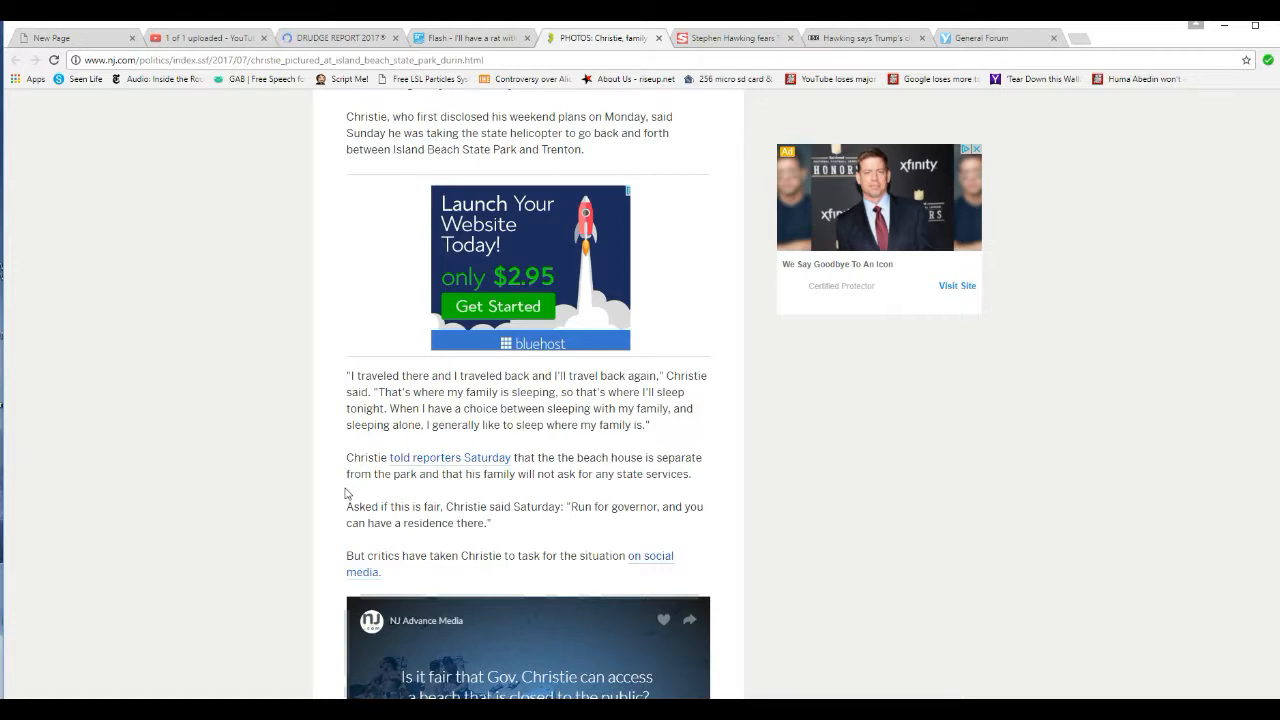
scroll(down, 3)
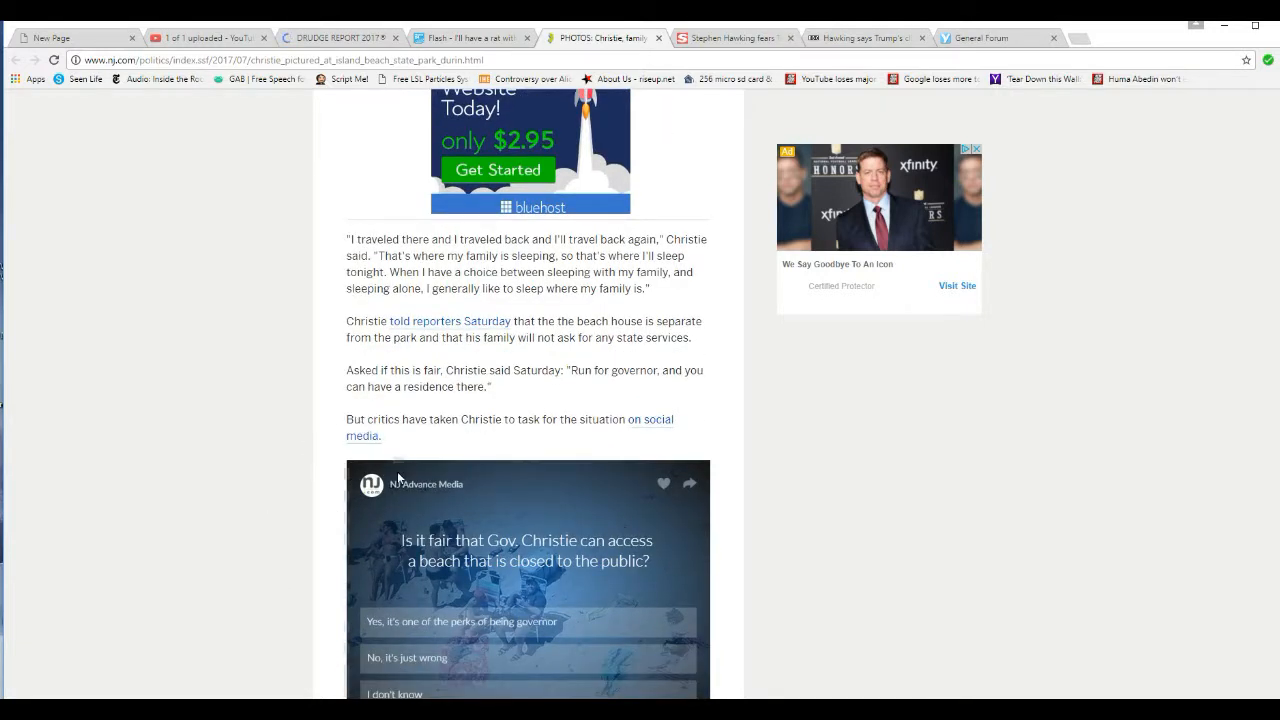
mouse_move(272, 440)
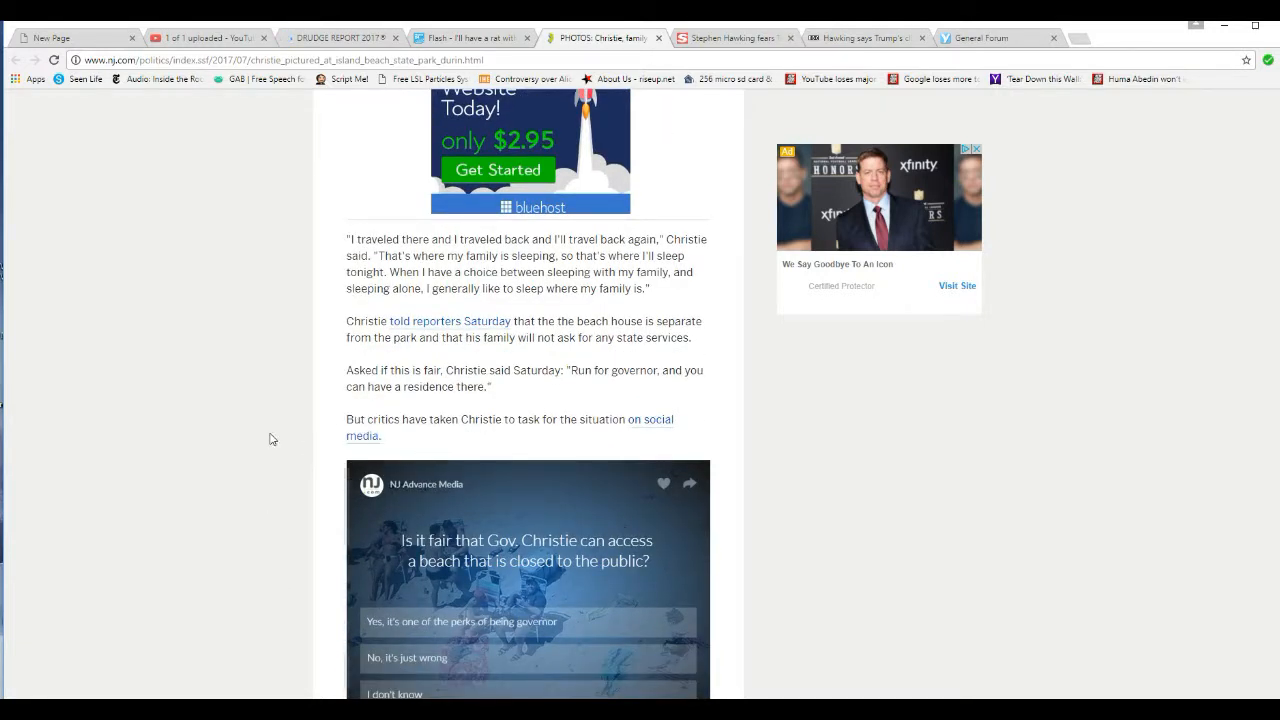
mouse_move(280, 442)
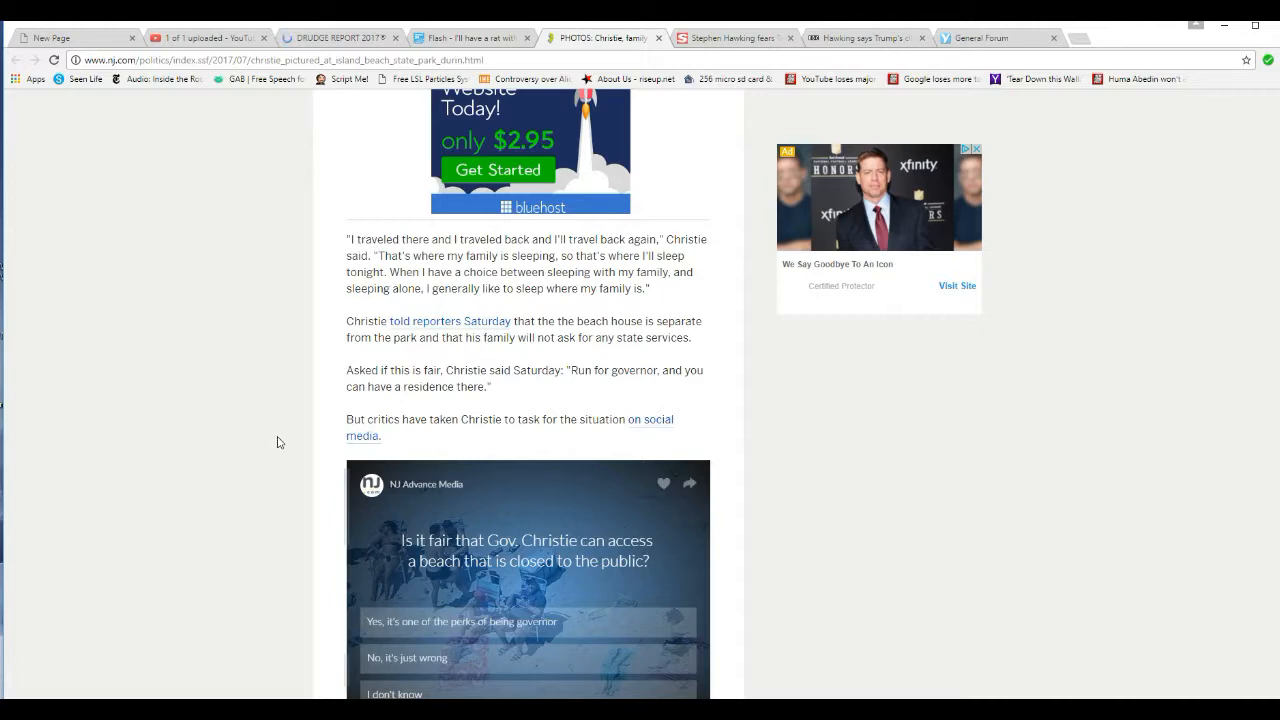
scroll(up, 3)
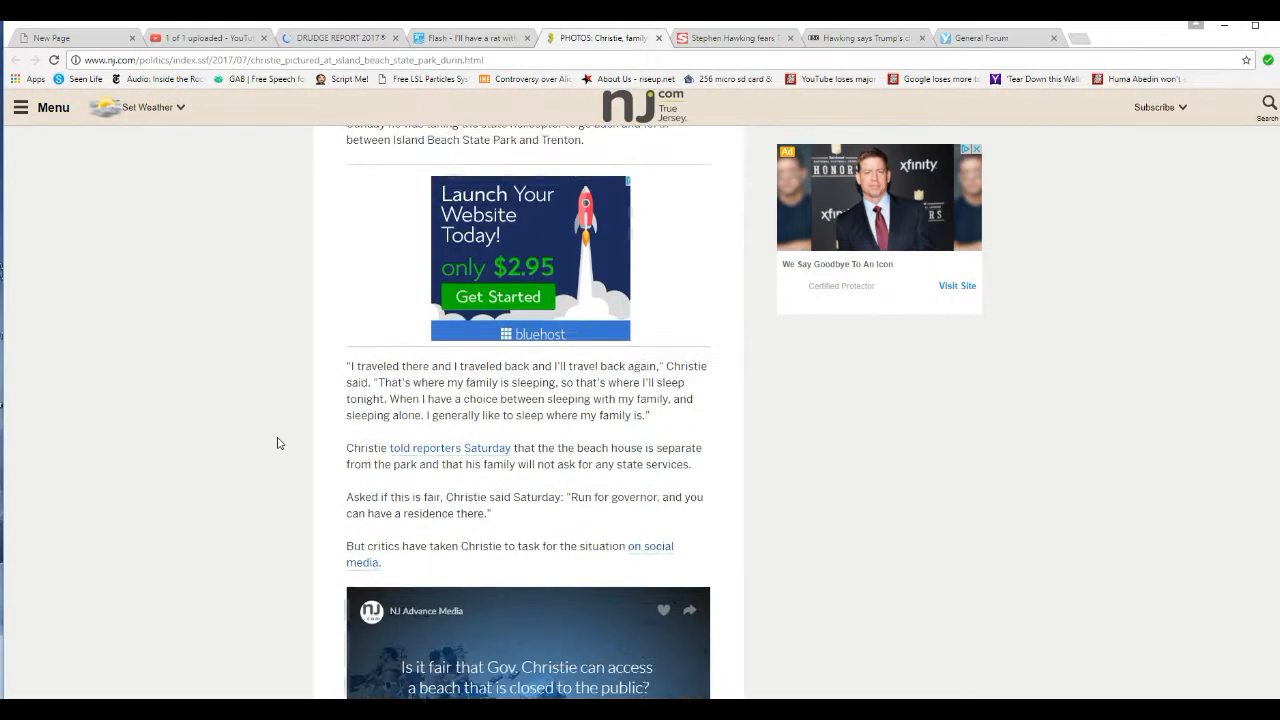
scroll(up, 3)
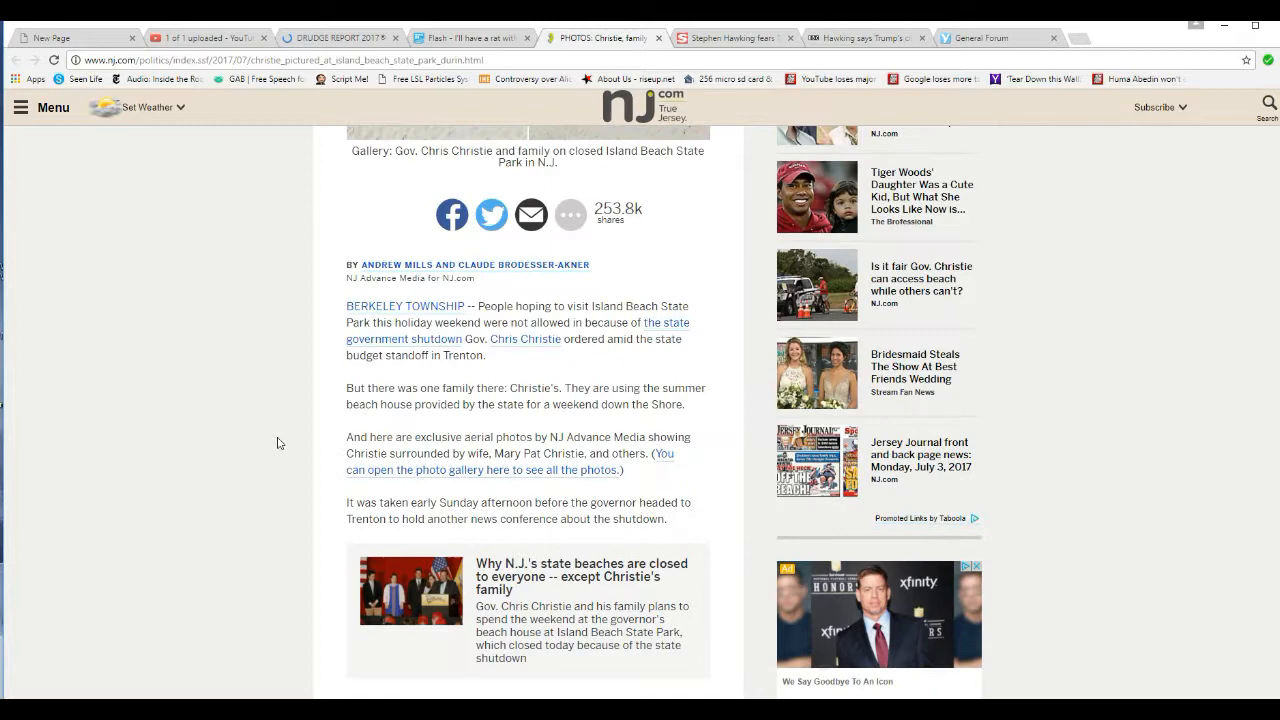
scroll(up, 3)
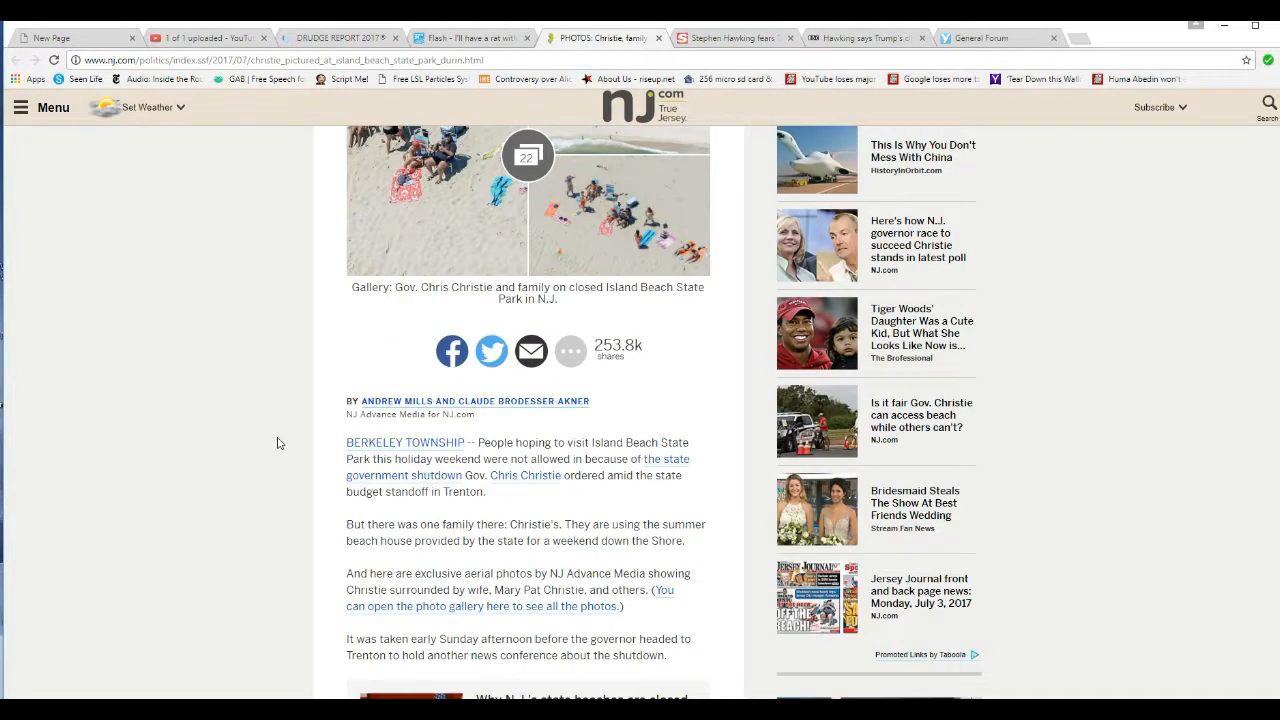
scroll(up, 3)
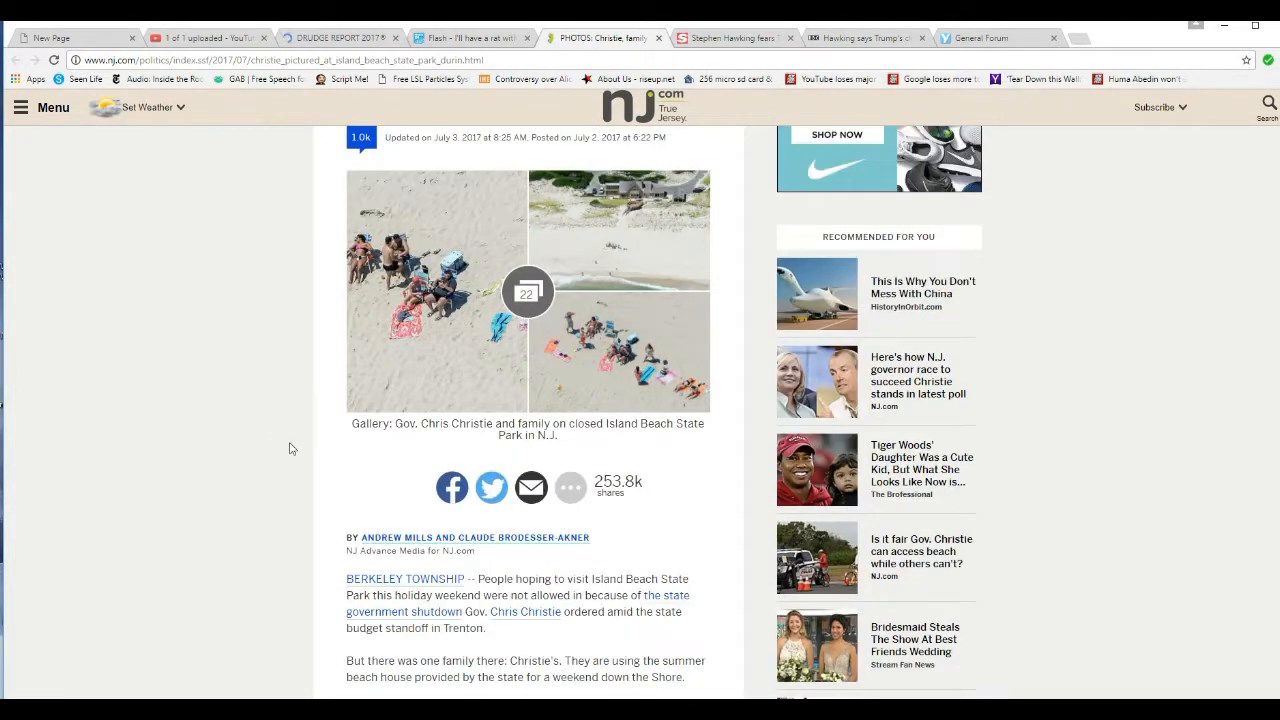
scroll(up, 3)
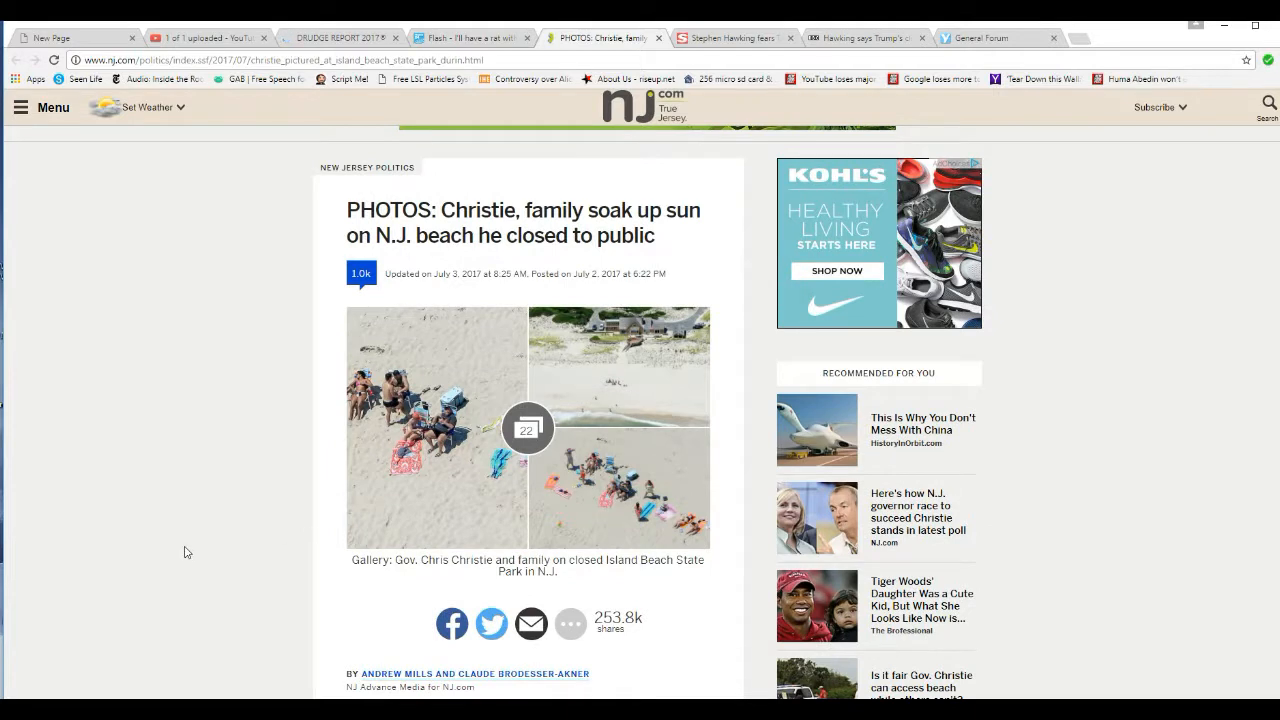
mouse_move(236, 526)
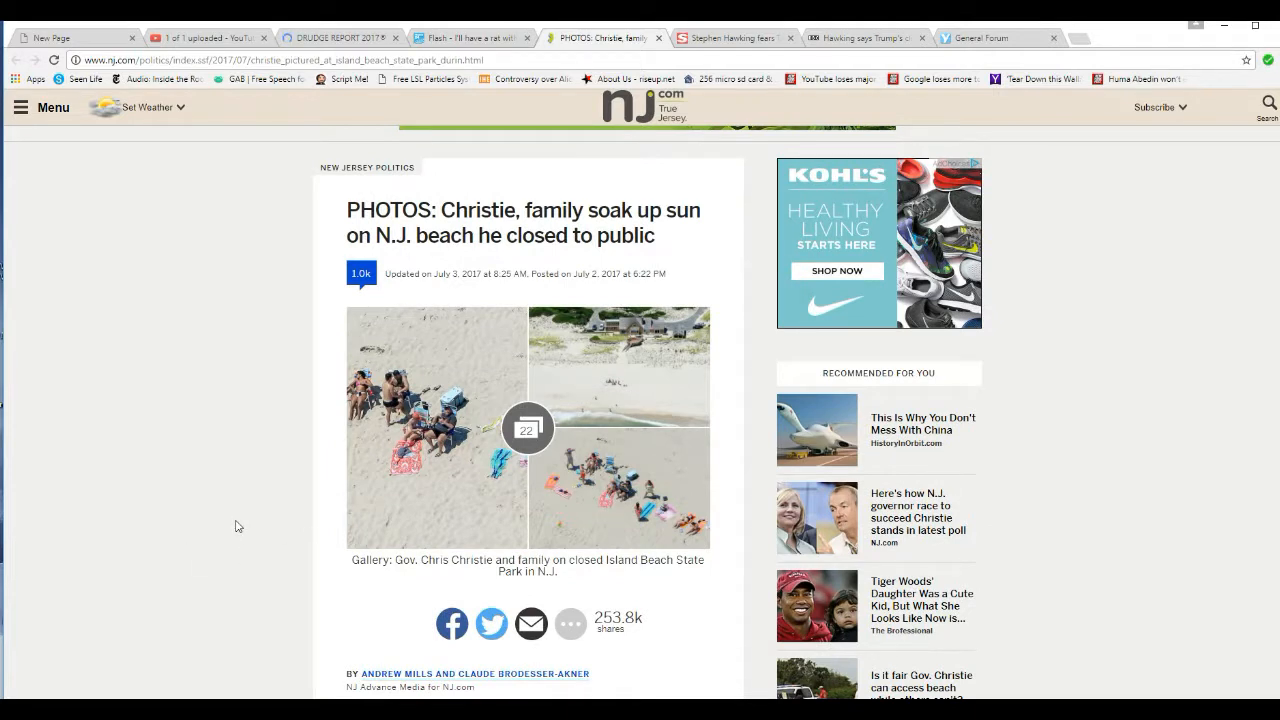
mouse_move(208, 612)
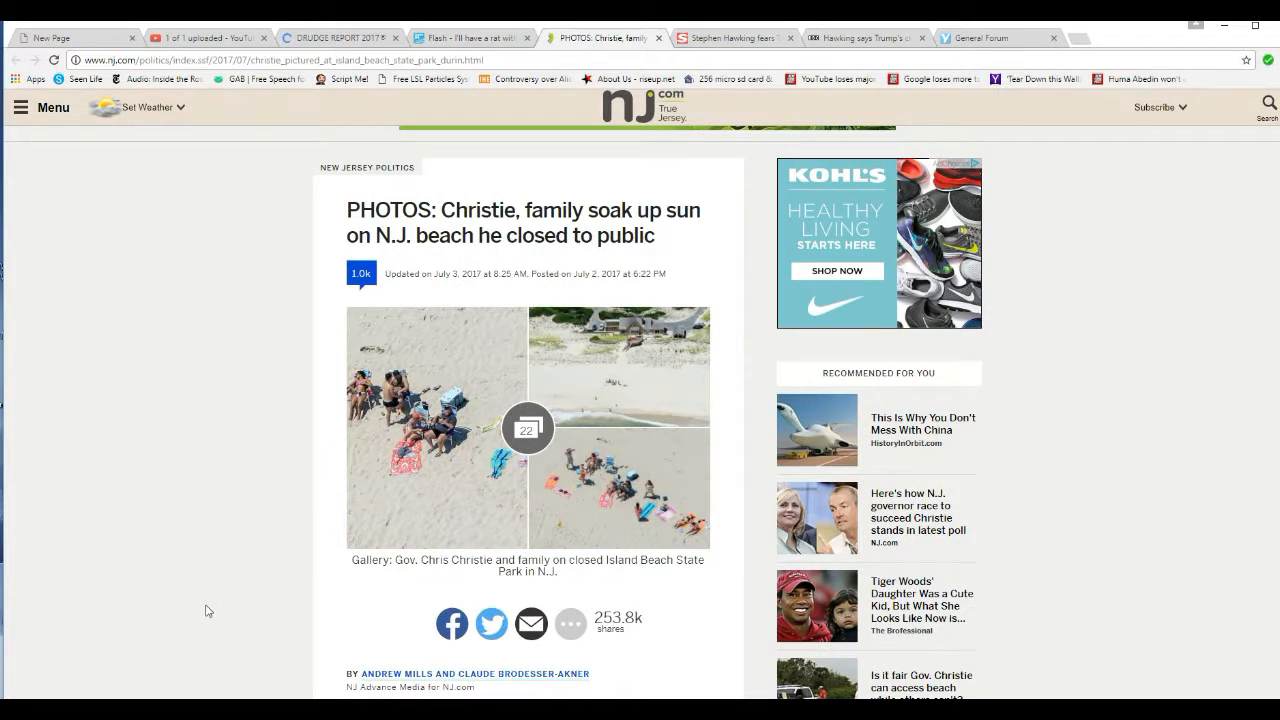
mouse_move(100, 648)
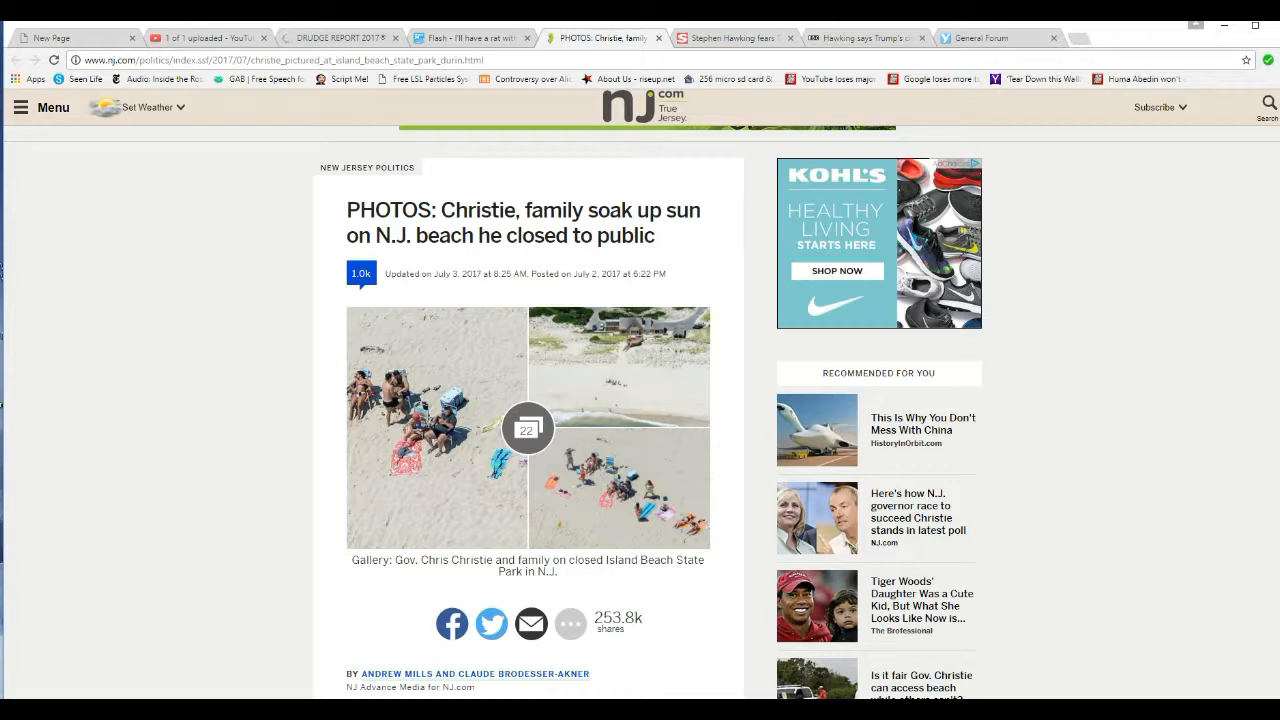
mouse_move(92, 624)
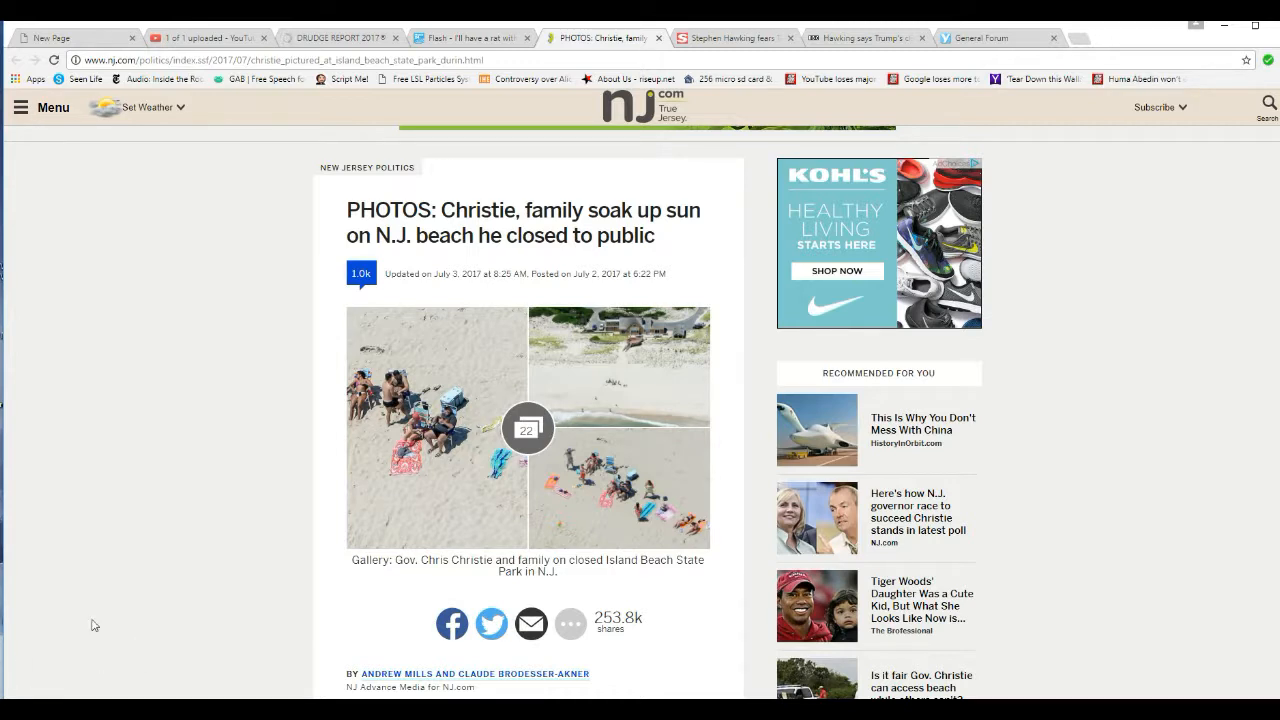
mouse_move(184, 592)
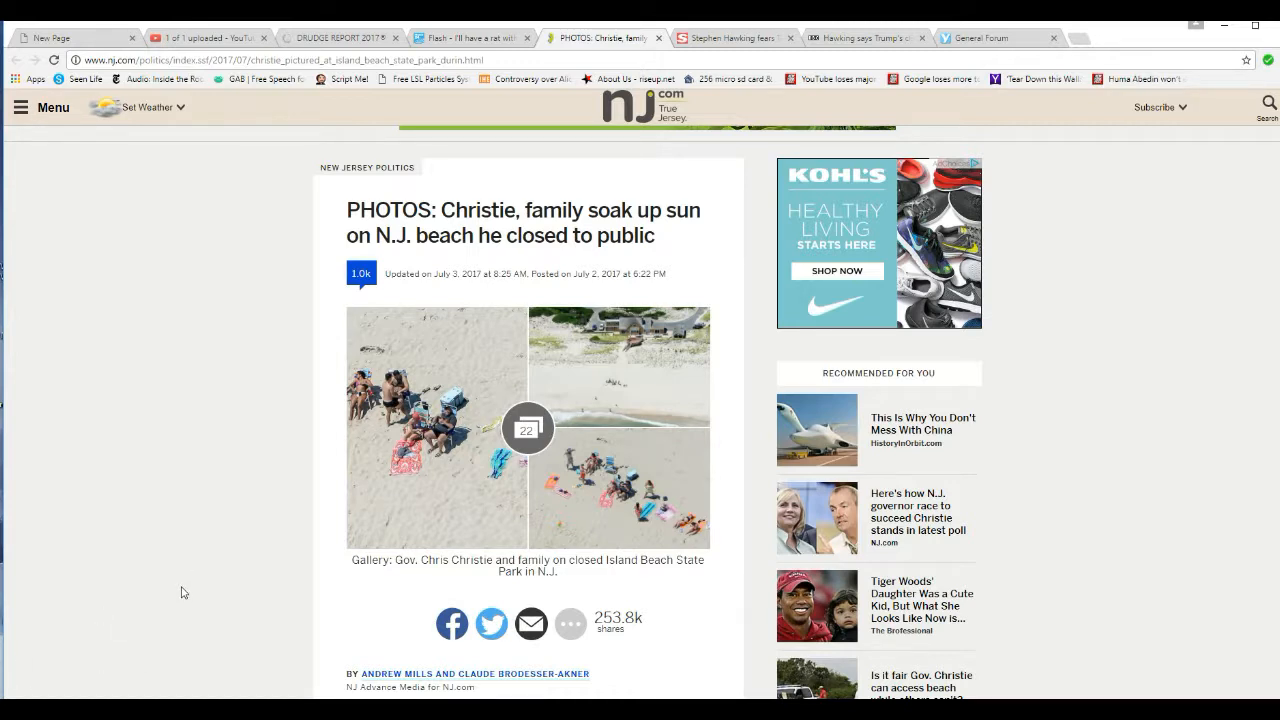
mouse_move(252, 520)
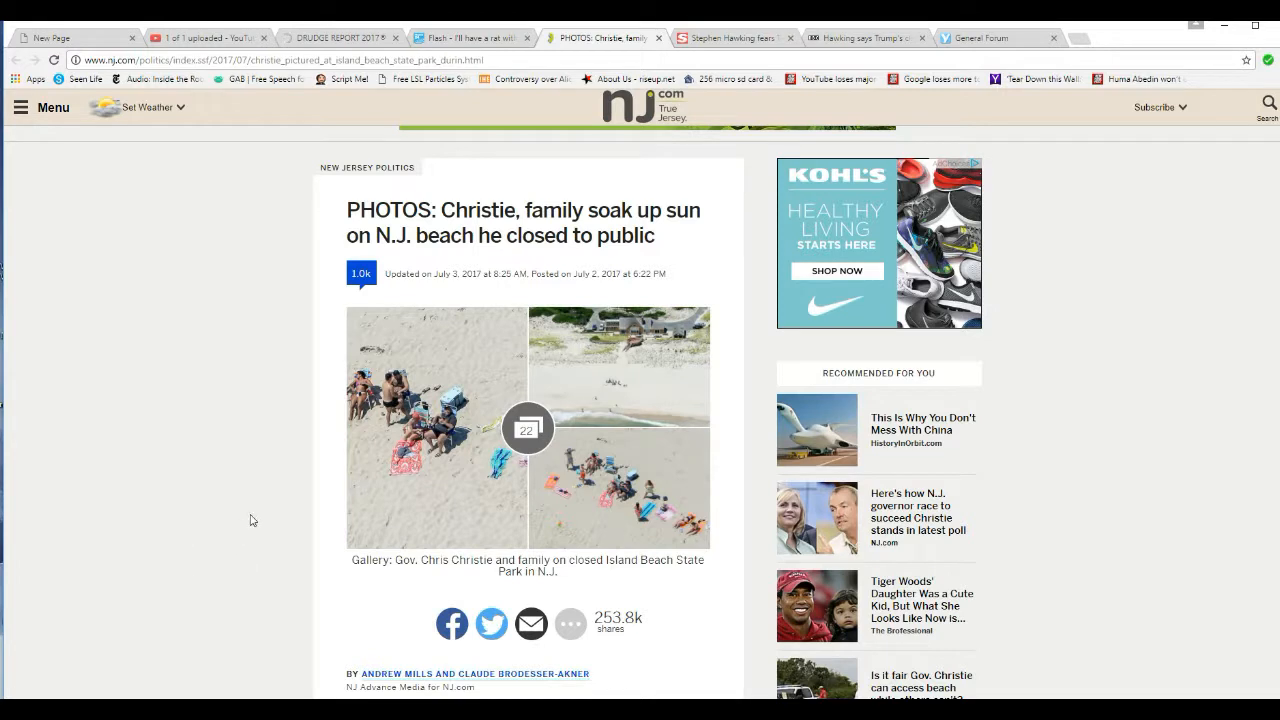
mouse_move(202, 534)
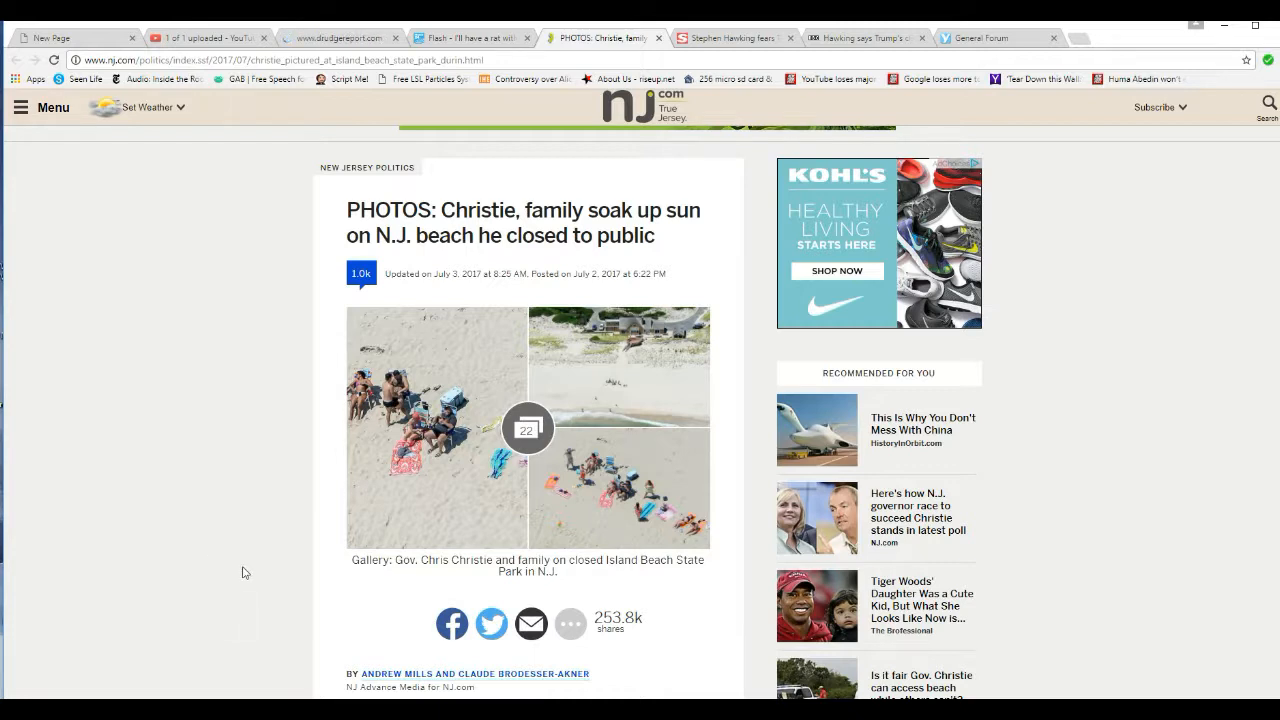
mouse_move(284, 552)
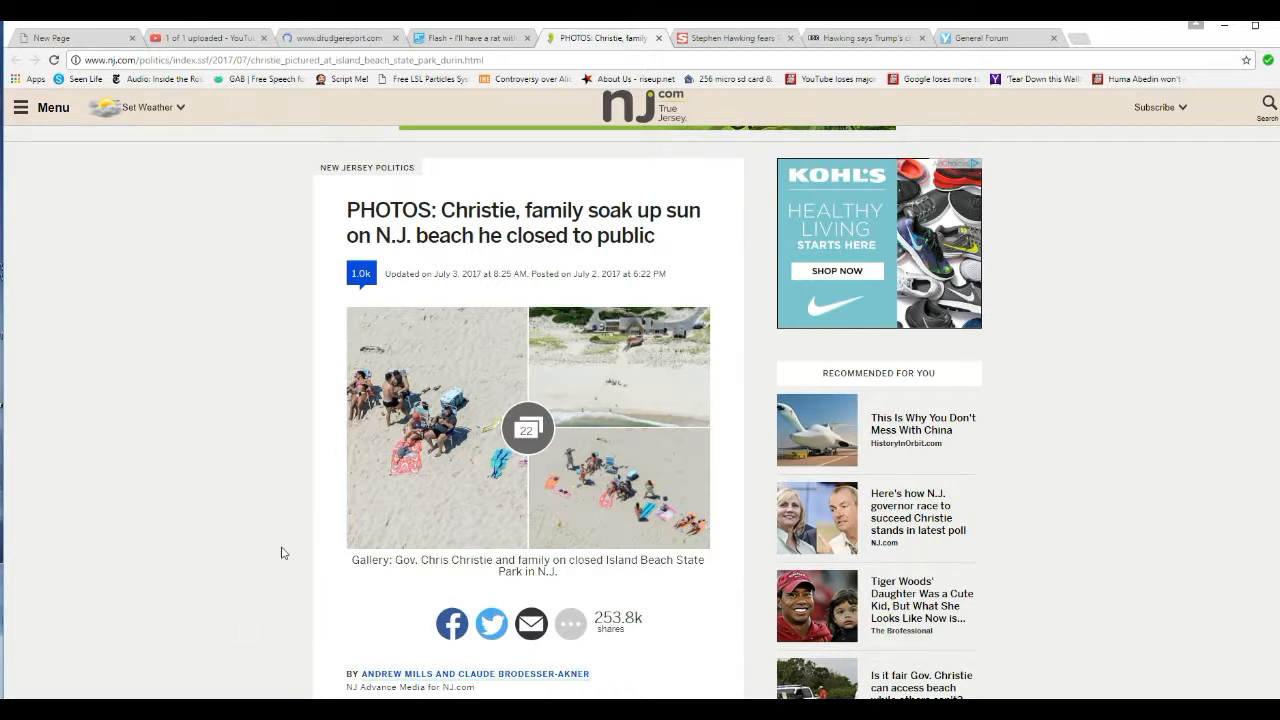
mouse_move(256, 600)
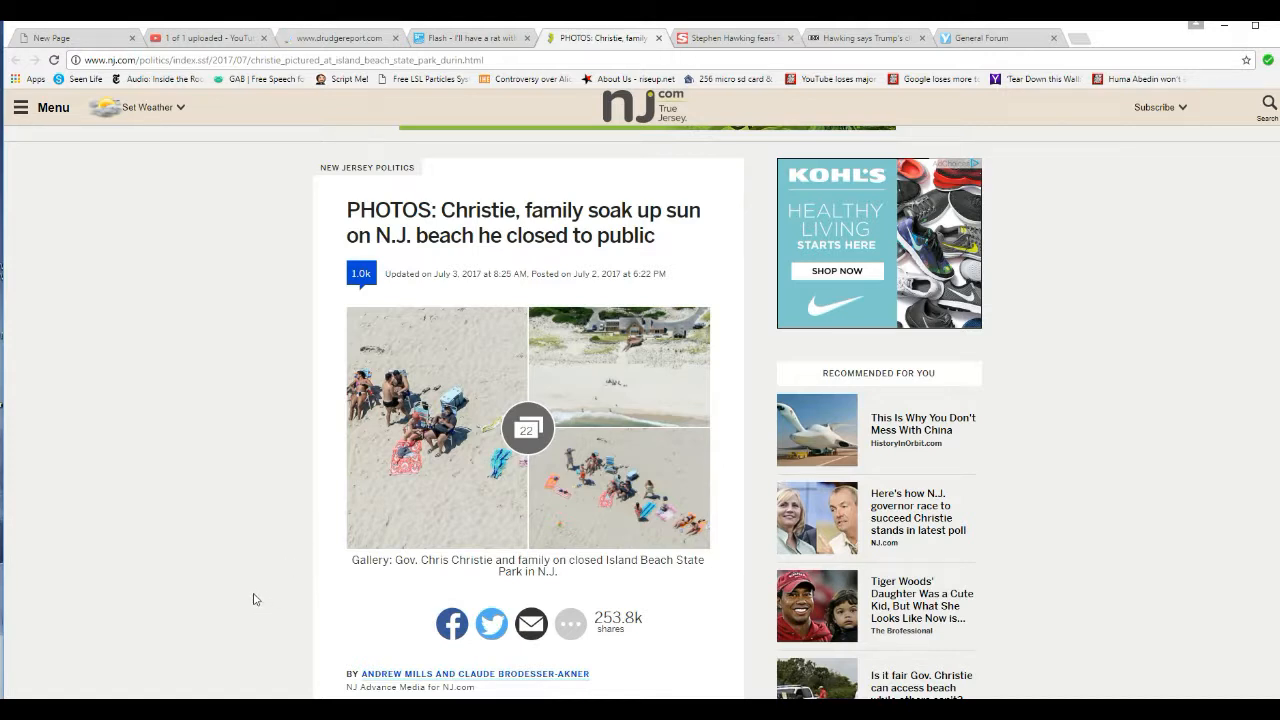
mouse_move(306, 596)
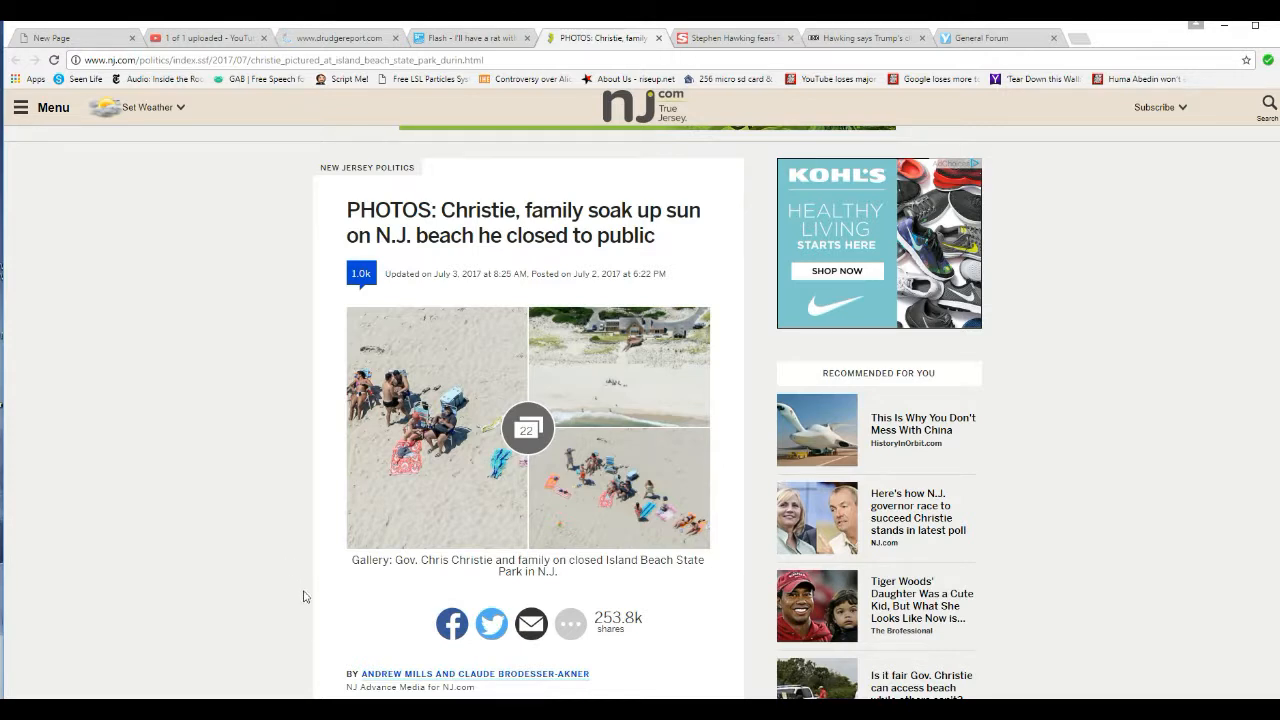
mouse_move(120, 616)
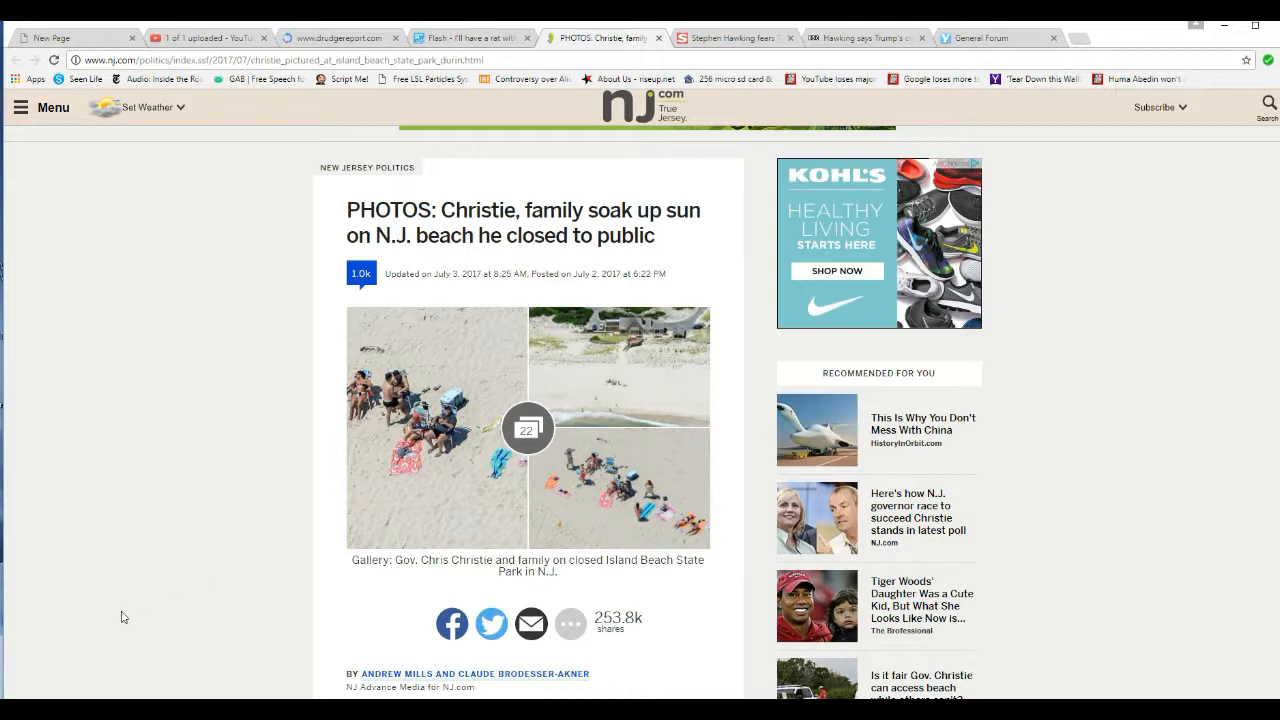
mouse_move(36, 690)
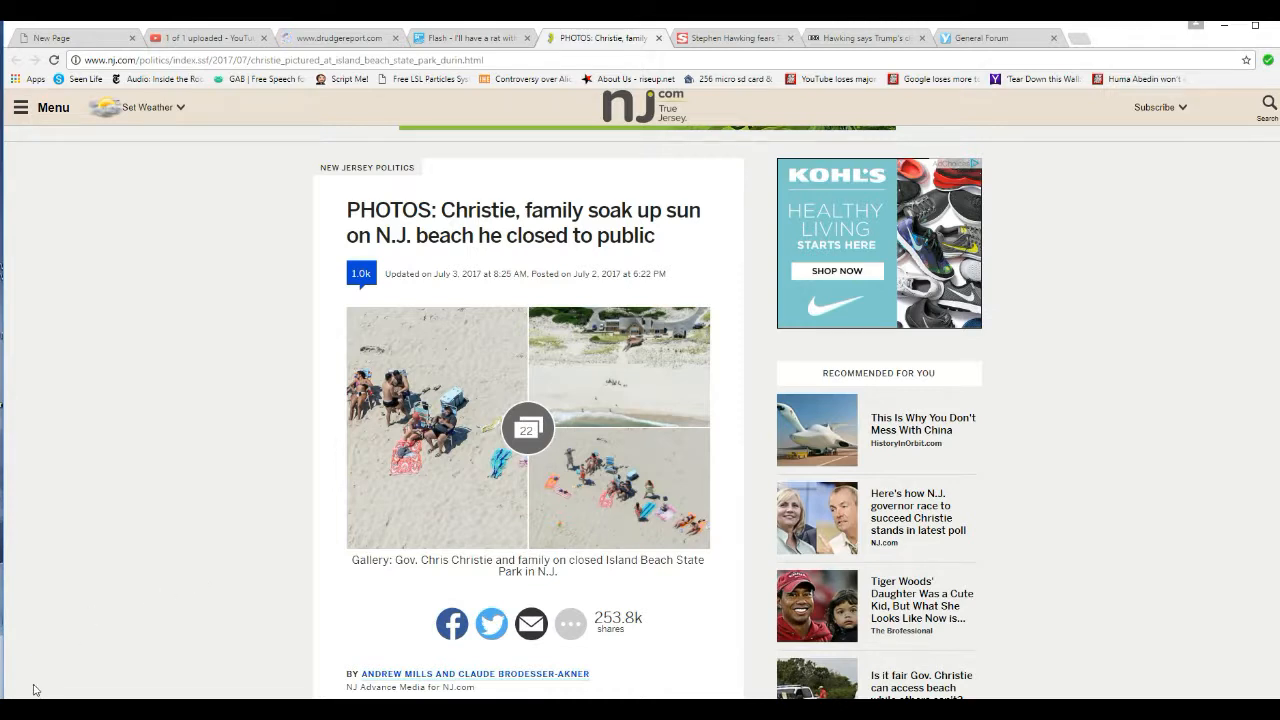